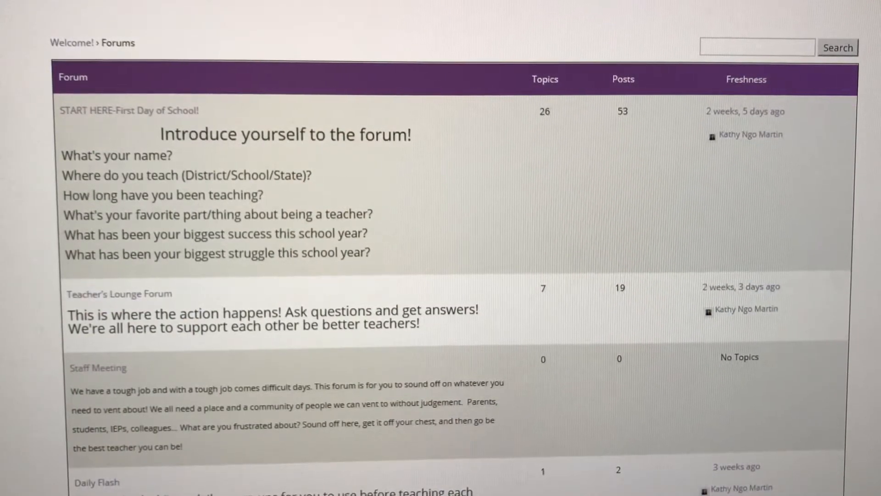
{"action": "mouse_move", "coordinate": [563, 178]}
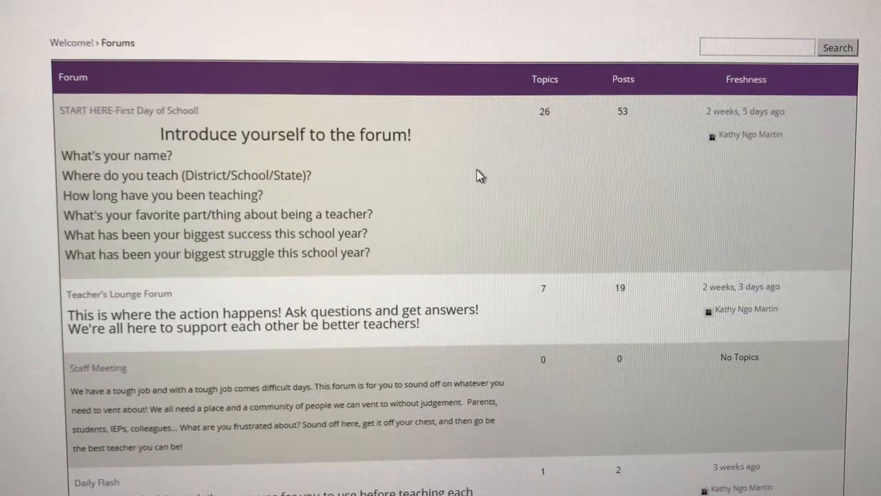
{"action": "mouse_move", "coordinate": [505, 179]}
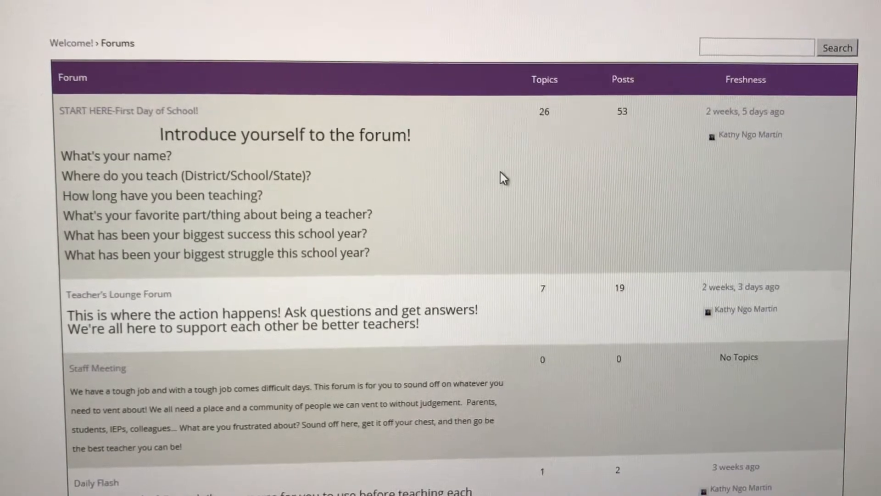
{"action": "mouse_move", "coordinate": [643, 208]}
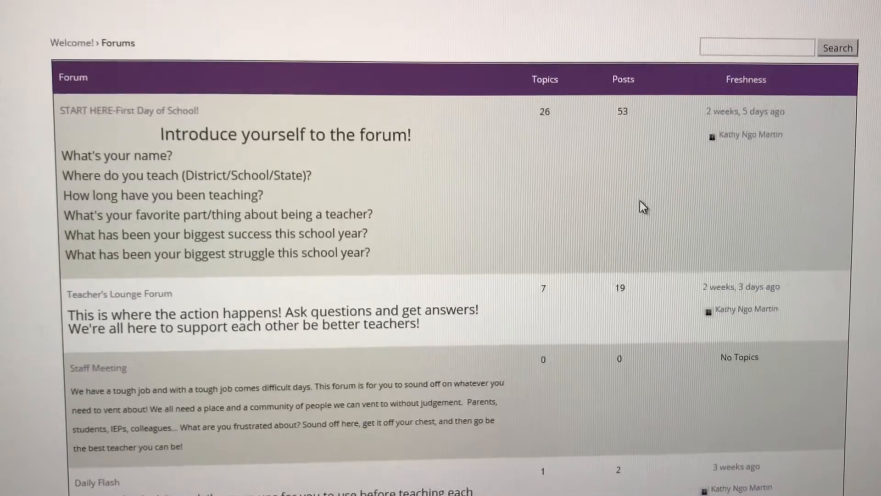
- Scroll the forum index to the Daily Flash forum's Chapter One–Nine warm-up links
{"action": "scroll", "scroll_direction": "down", "scroll_amount": 3}
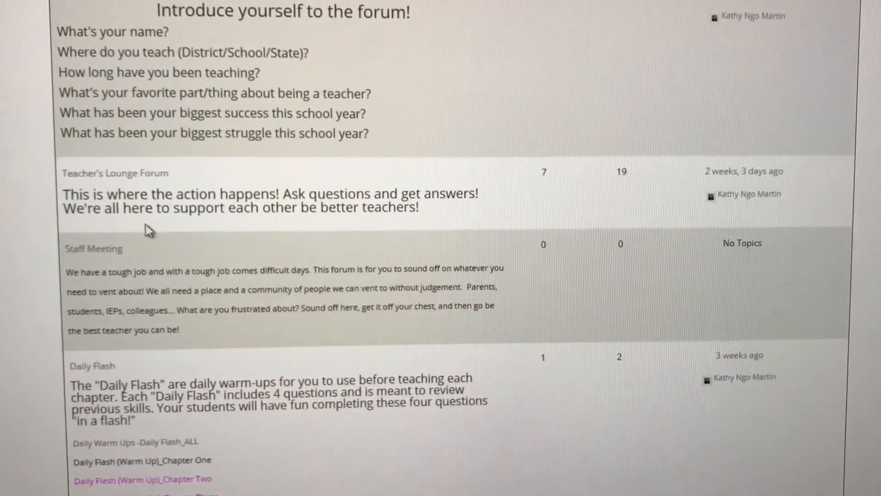
{"action": "mouse_move", "coordinate": [249, 185]}
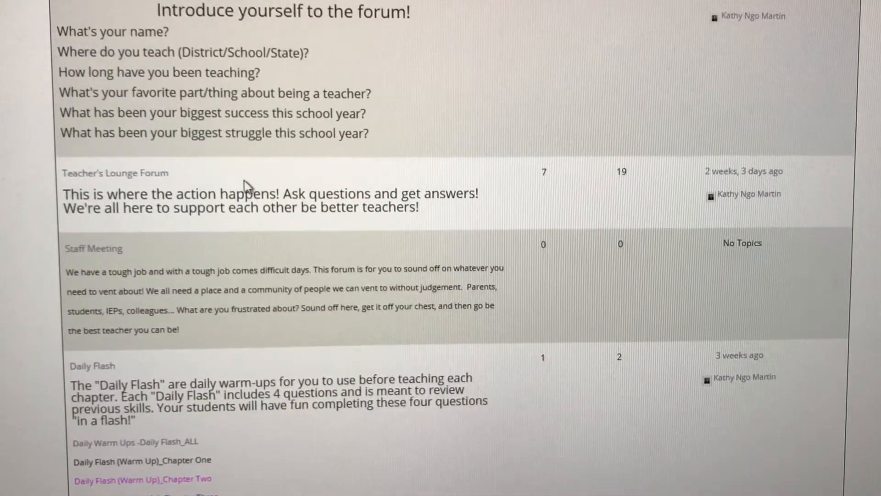
{"action": "mouse_move", "coordinate": [542, 252]}
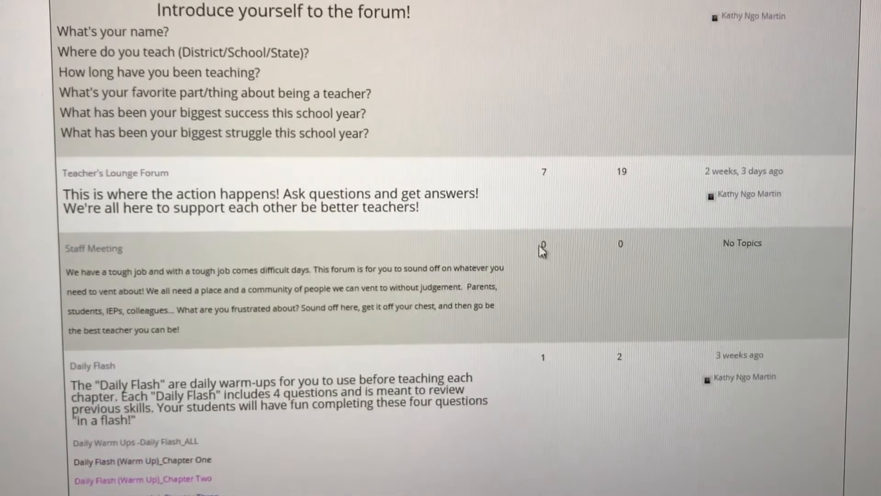
{"action": "mouse_move", "coordinate": [464, 178]}
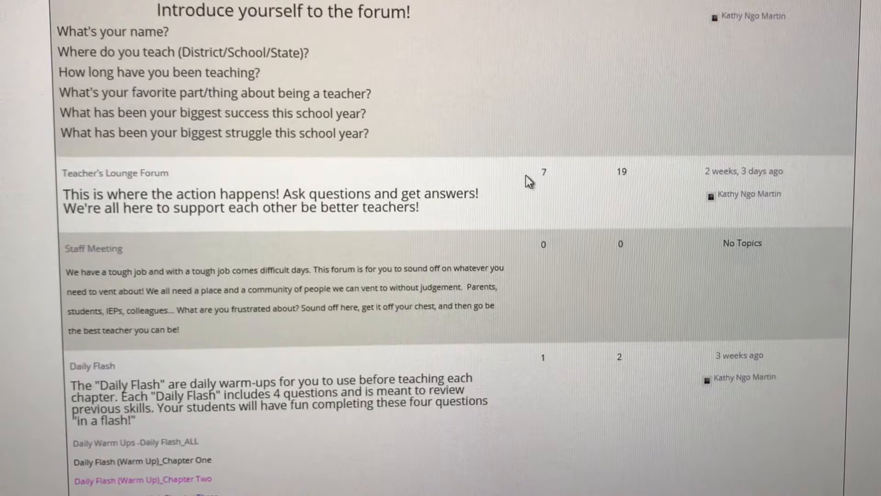
{"action": "mouse_move", "coordinate": [461, 214]}
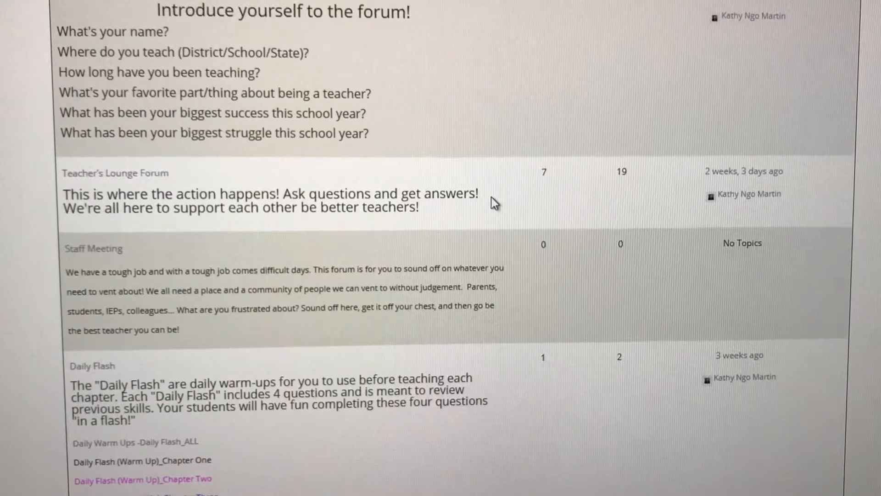
{"action": "scroll", "scroll_direction": "down", "scroll_amount": 3}
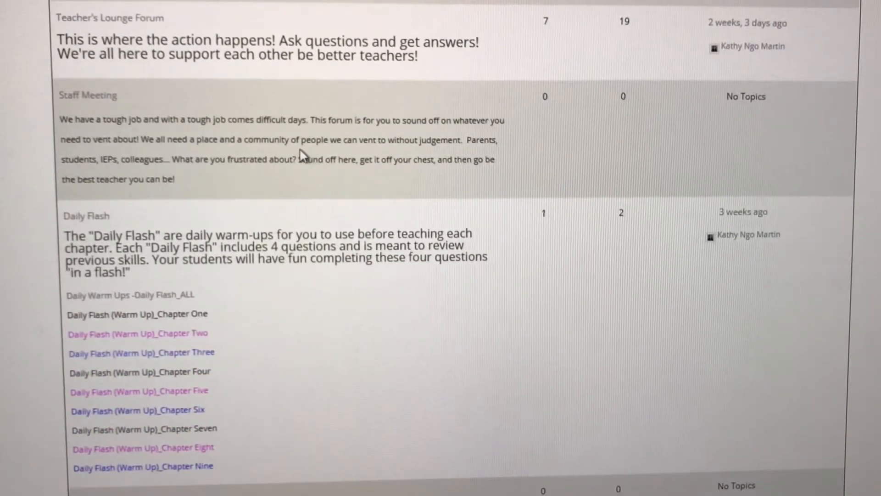
{"action": "mouse_move", "coordinate": [351, 136]}
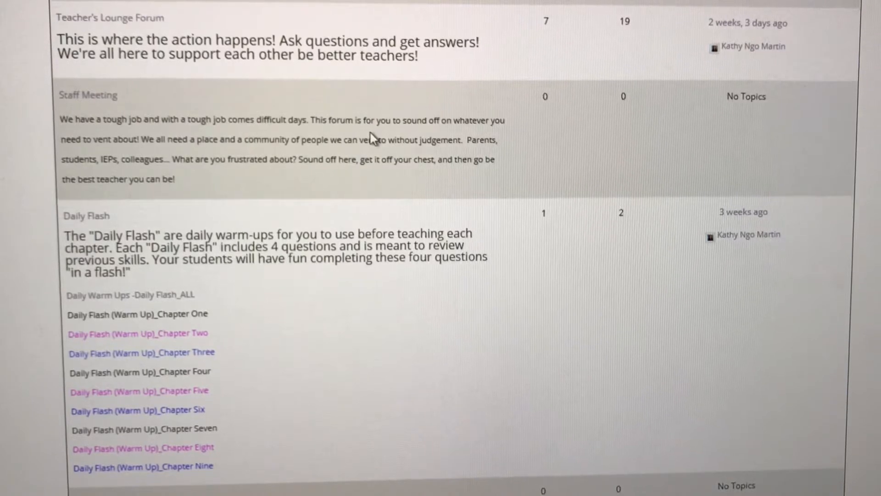
{"action": "mouse_move", "coordinate": [386, 188]}
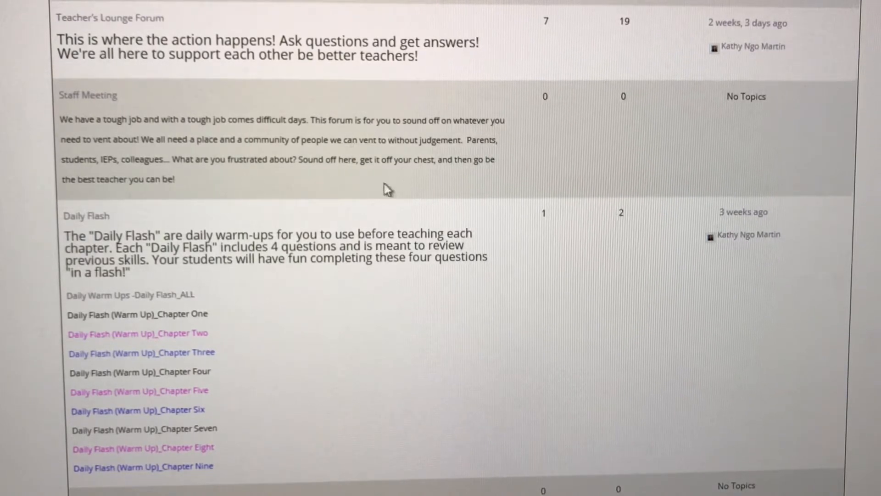
- Scroll to the Daily Flash (Warm Up)_Chapter Two link and open its 2-1 warm-up sheet
{"action": "scroll", "scroll_direction": "down", "scroll_amount": 3}
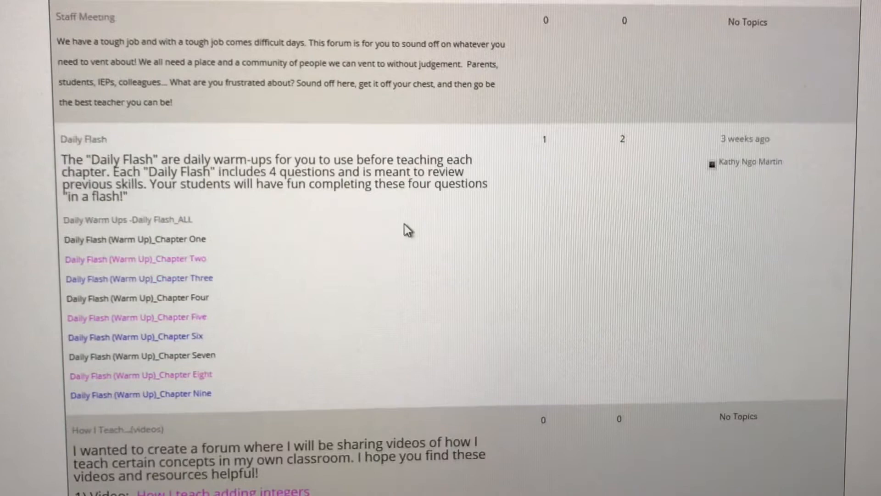
{"action": "scroll", "scroll_direction": "down", "scroll_amount": 3}
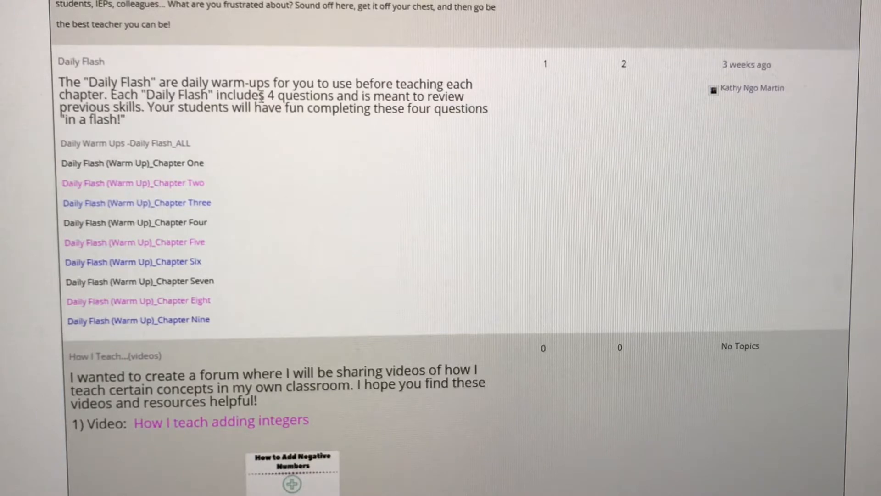
{"action": "mouse_move", "coordinate": [466, 176]}
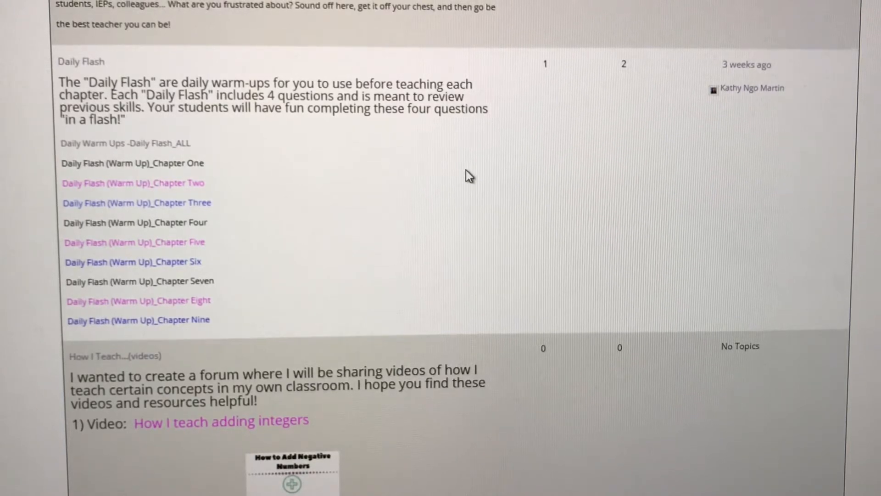
{"action": "mouse_move", "coordinate": [461, 140]}
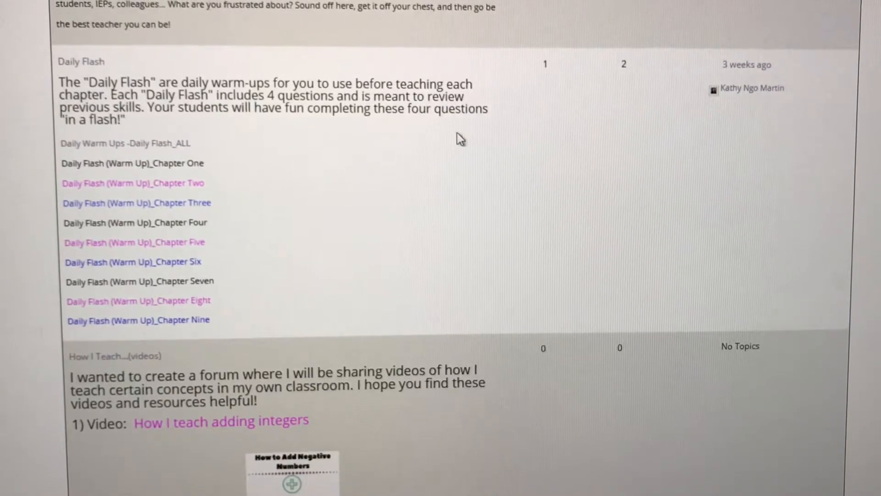
{"action": "scroll", "scroll_direction": "down", "scroll_amount": 3}
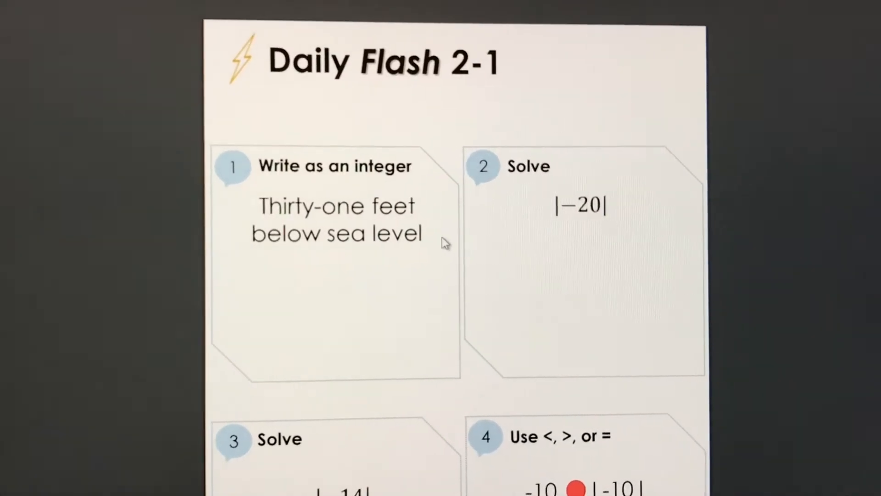
- Scroll through the Daily Flash 2-1 and 2-2 warm-up and answer pages
{"action": "scroll", "scroll_direction": "down", "scroll_amount": 3}
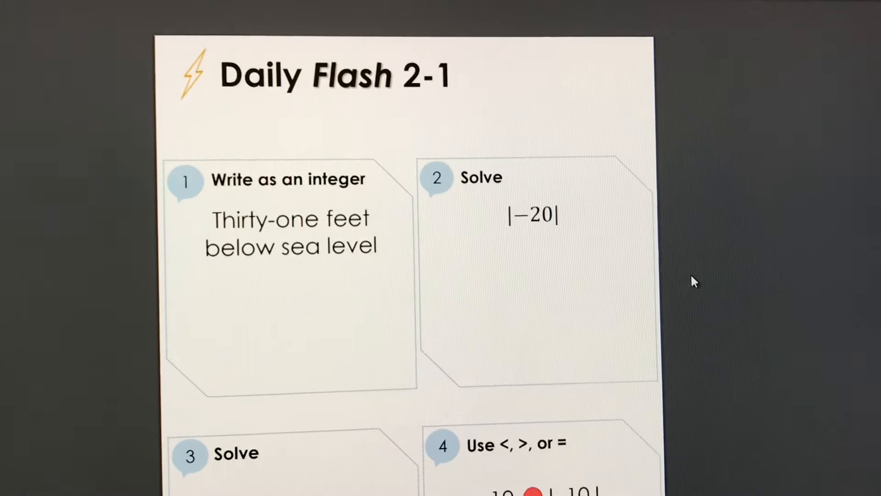
{"action": "scroll", "scroll_direction": "down", "scroll_amount": 3}
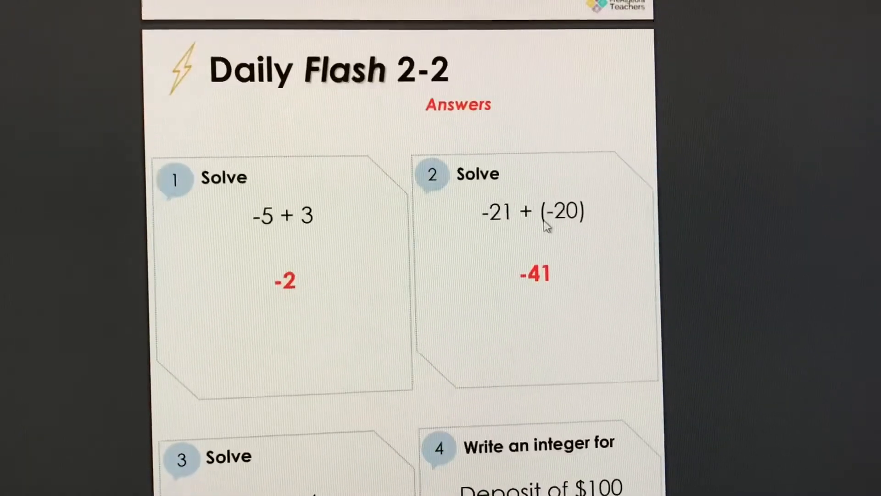
{"action": "scroll", "scroll_direction": "down", "scroll_amount": 3}
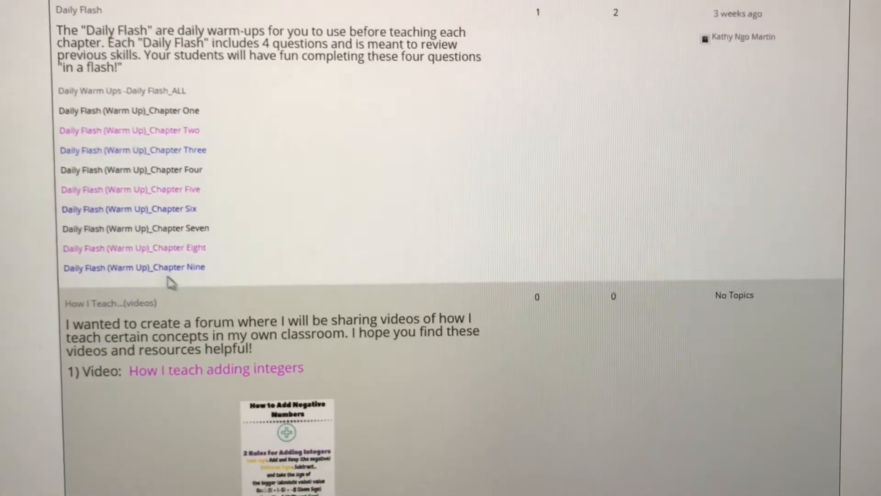
- Scroll past the How I Teach videos forum to the 6th/7th Grade Lesson Plans section
{"action": "scroll", "scroll_direction": "down", "scroll_amount": 3}
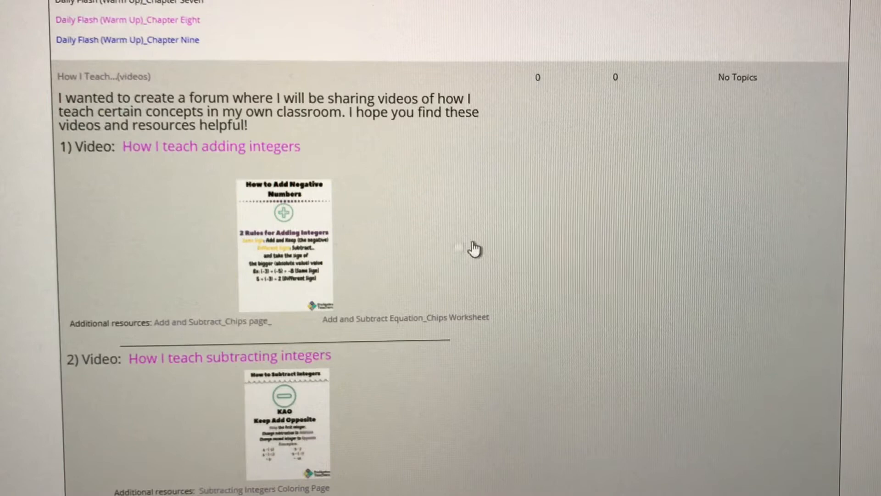
{"action": "scroll", "scroll_direction": "down", "scroll_amount": 3}
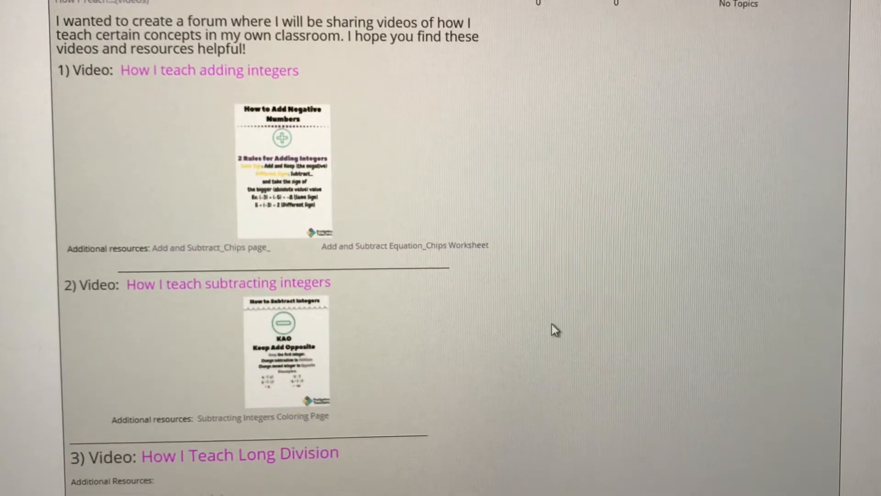
{"action": "scroll", "scroll_direction": "down", "scroll_amount": 3}
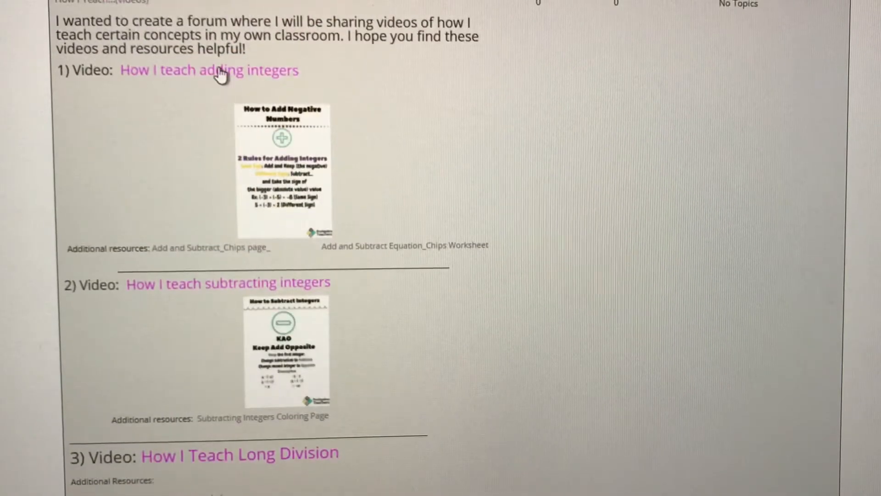
{"action": "mouse_move", "coordinate": [397, 147]}
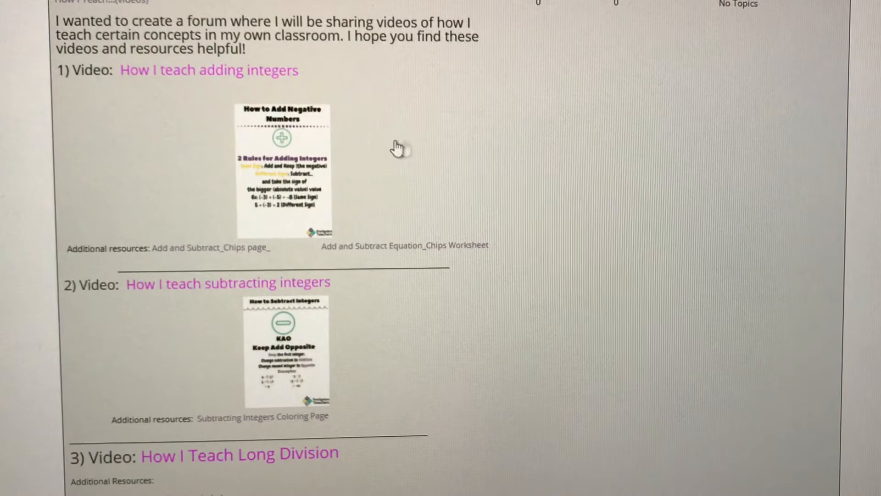
{"action": "scroll", "scroll_direction": "down", "scroll_amount": 3}
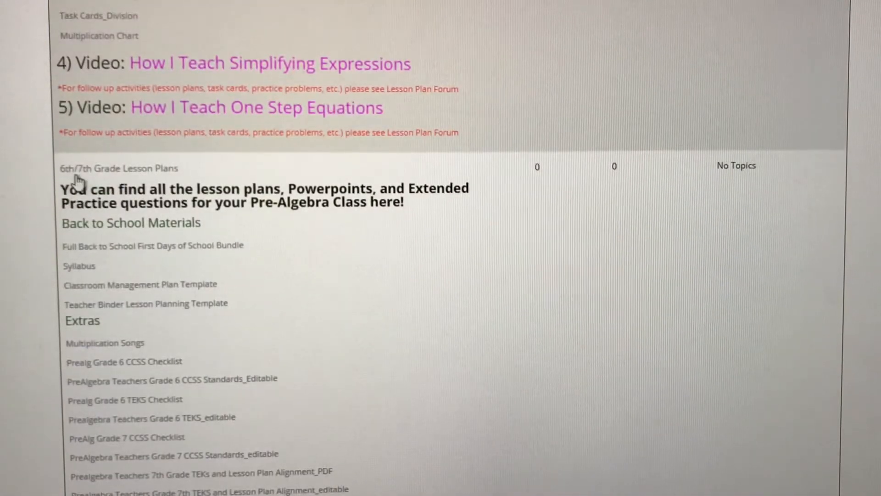
{"action": "mouse_move", "coordinate": [437, 240]}
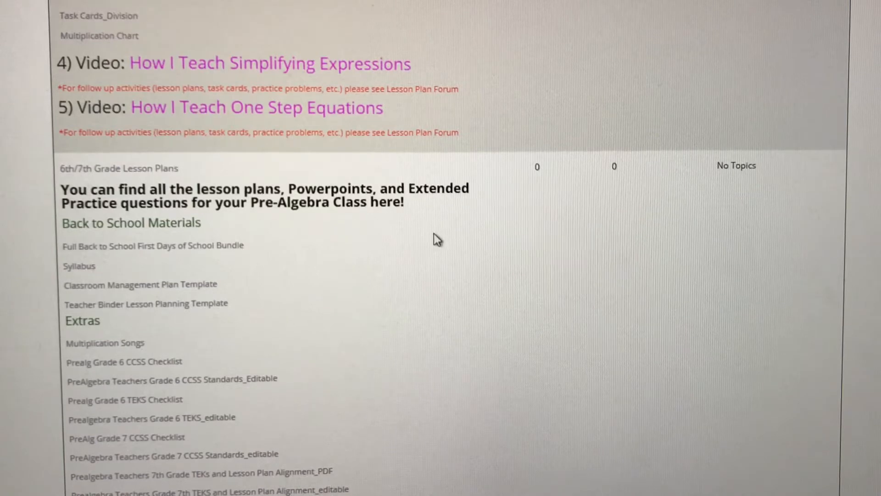
- Scroll the lesson plan forum toward the Back to School Materials and Extras checklists
{"action": "scroll", "scroll_direction": "down", "scroll_amount": 3}
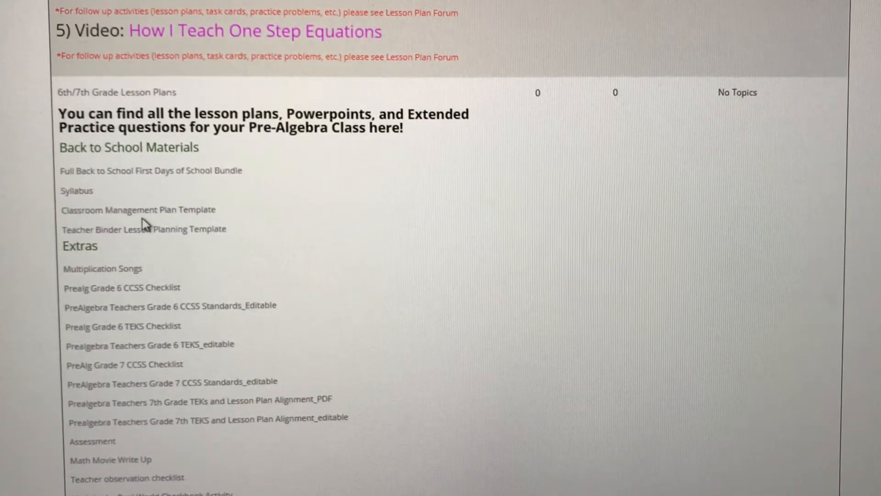
{"action": "mouse_move", "coordinate": [172, 186]}
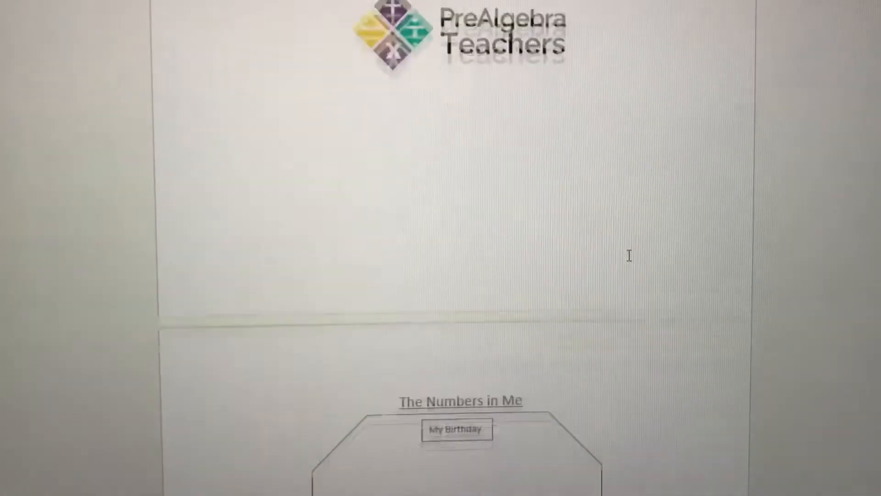
- Scroll through the welcome letter to the 7th Grade Math syllabus page
{"action": "scroll", "scroll_direction": "down", "scroll_amount": 3}
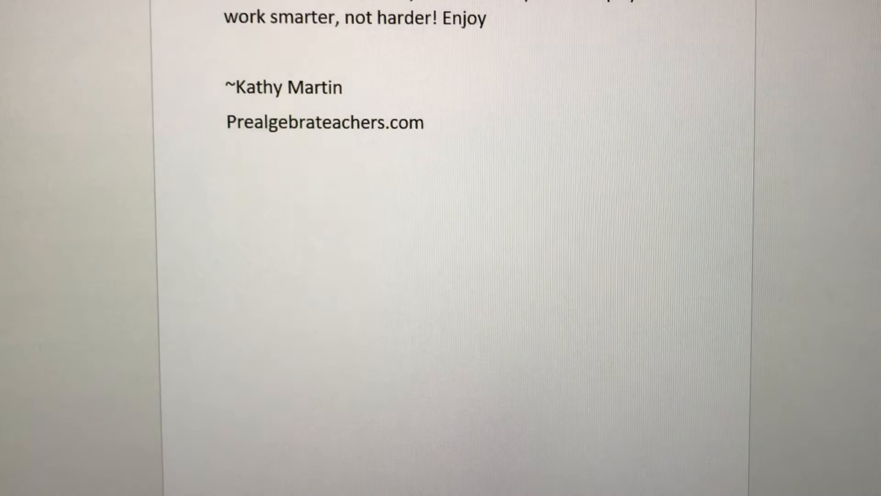
{"action": "scroll", "scroll_direction": "down", "scroll_amount": 3}
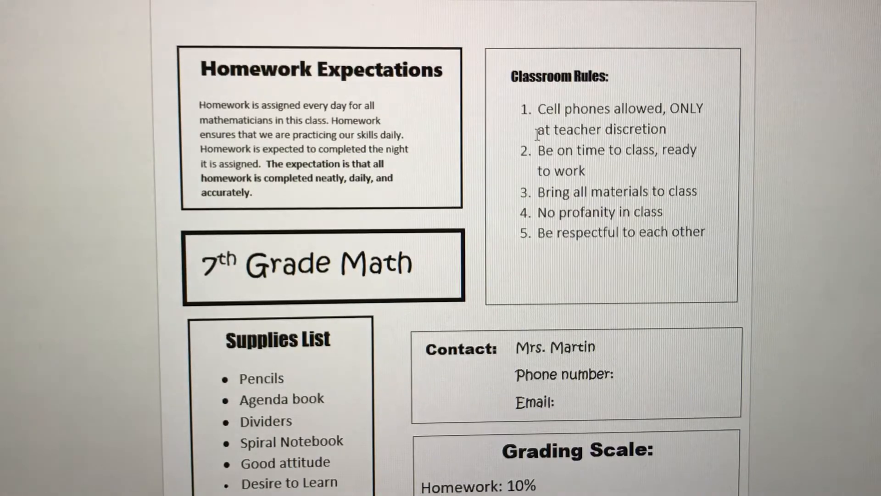
{"action": "scroll", "scroll_direction": "down", "scroll_amount": 3}
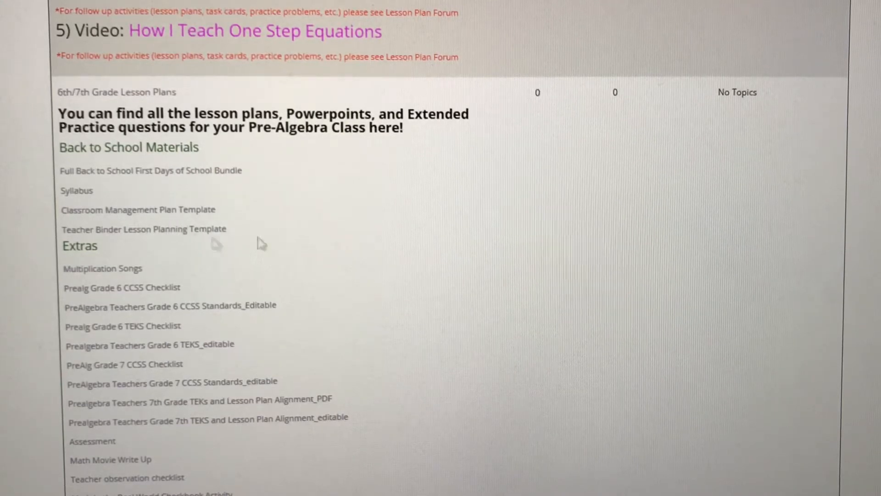
- Scroll the Extras list to the Tic Tac Math reviews and Unit 1 Chapter 1 lesson plans
{"action": "scroll", "scroll_direction": "down", "scroll_amount": 3}
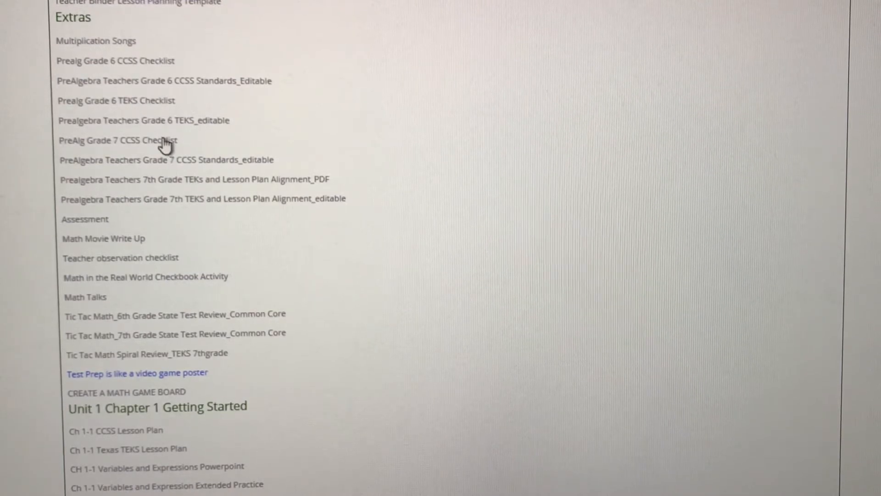
- View the PreAlg Grade 7 CCSS Checklist's ratios and proportional relationships standards
{"action": "left_click", "coordinate": [118, 140]}
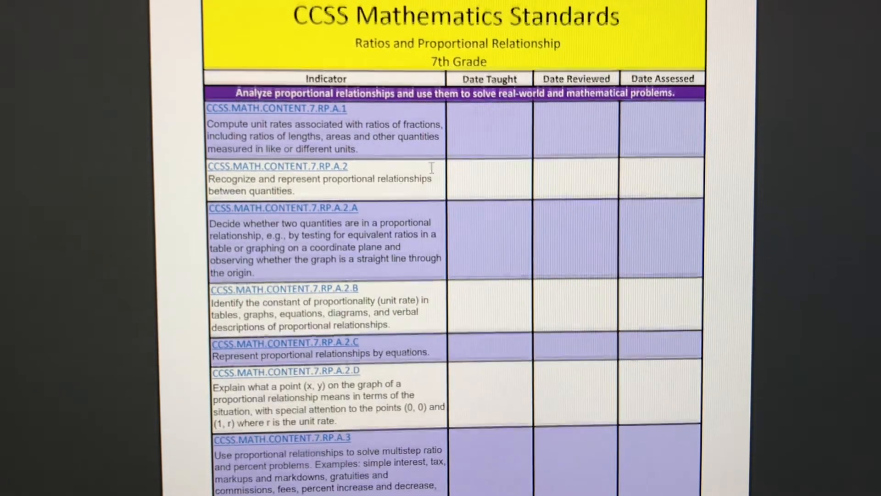
{"action": "scroll", "scroll_direction": "down", "scroll_amount": 3}
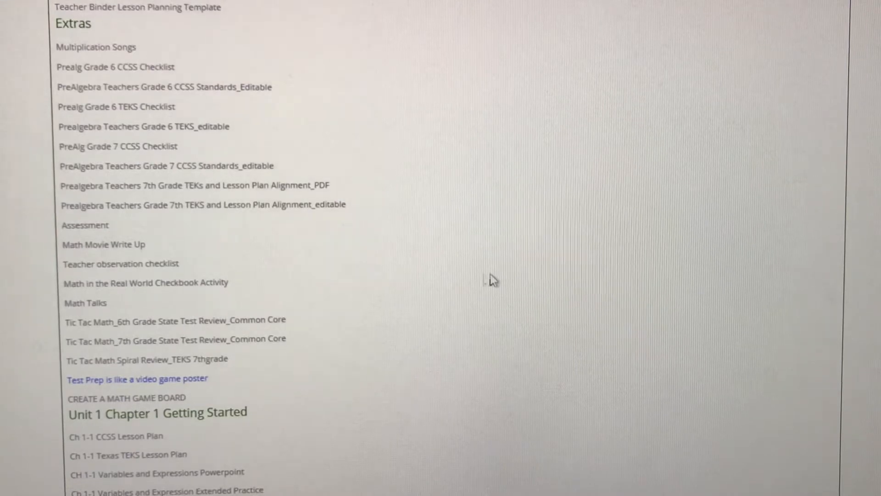
{"action": "mouse_move", "coordinate": [331, 243]}
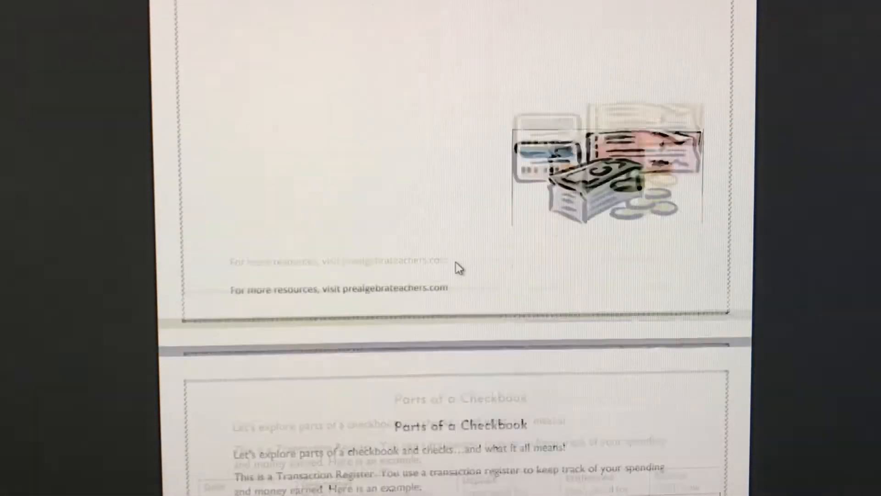
- Scroll to the Math Talks 'Would you rather?' prompt: $20 an hour versus $50,000 a year
{"action": "scroll", "scroll_direction": "down", "scroll_amount": 3}
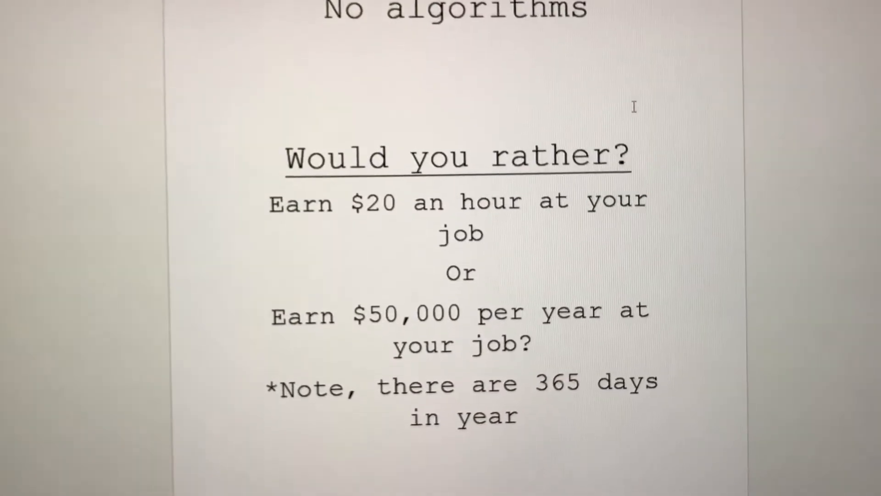
- Scroll the Extras list down to the Unit 1 Chapter 1 and Chapter 1-2 lesson materials
{"action": "scroll", "scroll_direction": "down", "scroll_amount": 3}
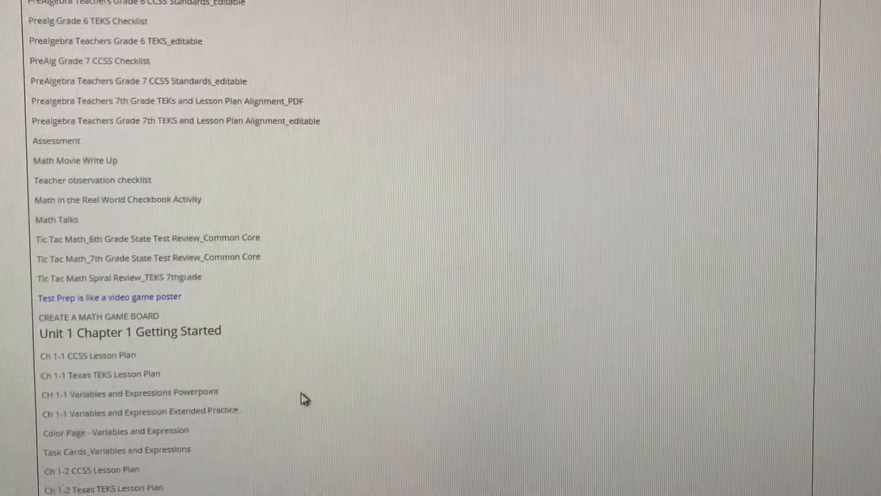
- Scroll down the lesson plan list through the Unit 1–4 chapter resources
{"action": "scroll", "scroll_direction": "down", "scroll_amount": 3}
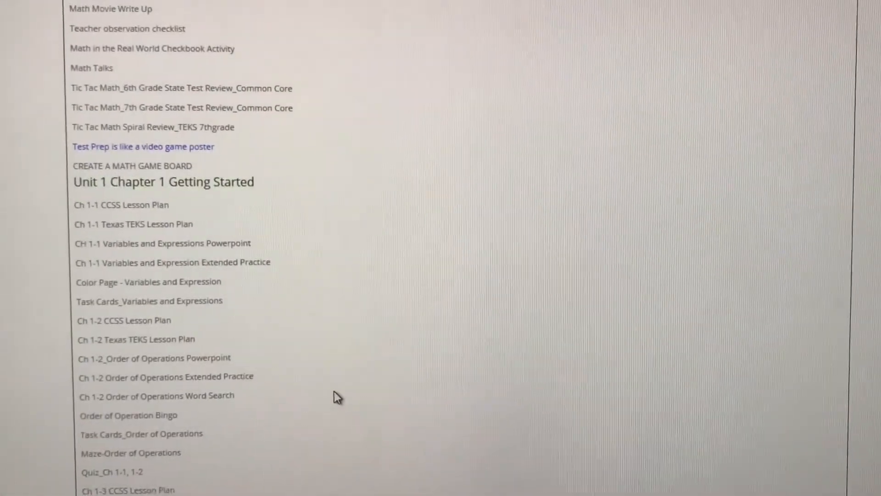
{"action": "scroll", "scroll_direction": "down", "scroll_amount": 3}
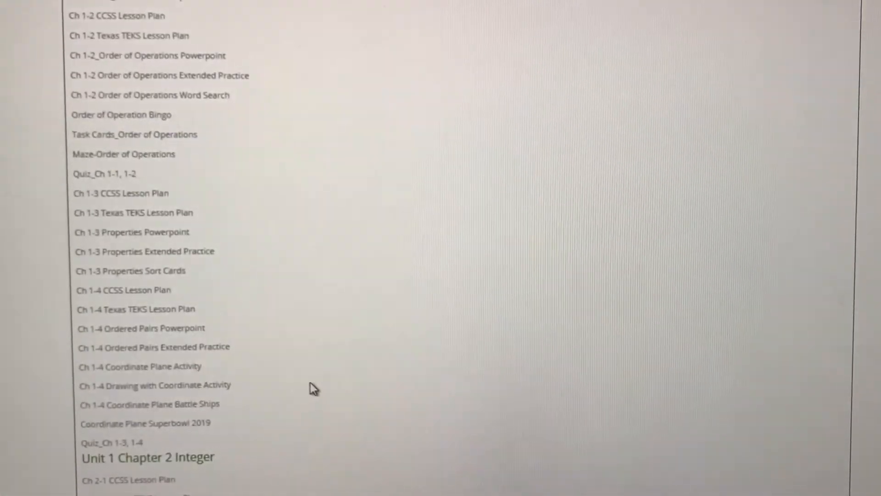
{"action": "scroll", "scroll_direction": "down", "scroll_amount": 3}
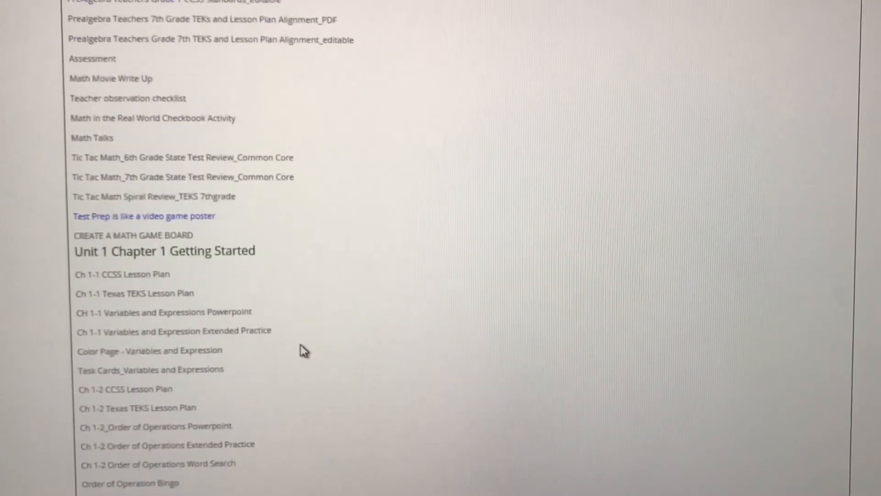
{"action": "scroll", "scroll_direction": "down", "scroll_amount": 3}
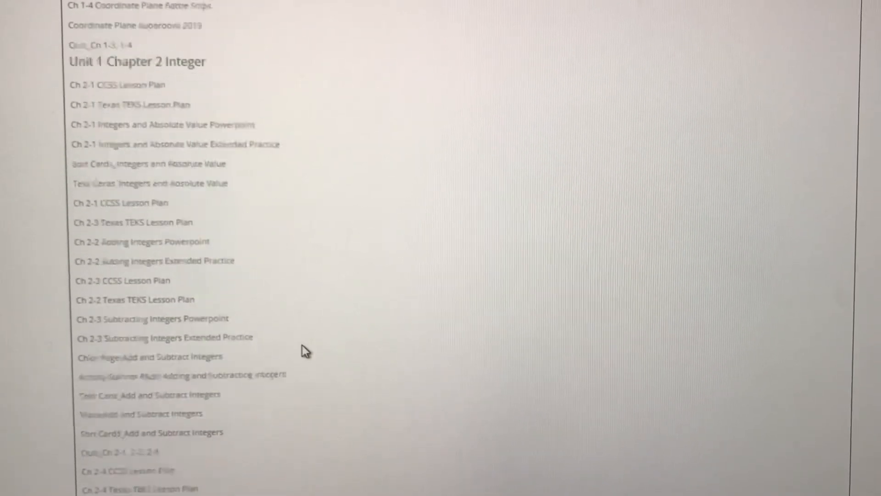
{"action": "scroll", "scroll_direction": "down", "scroll_amount": 3}
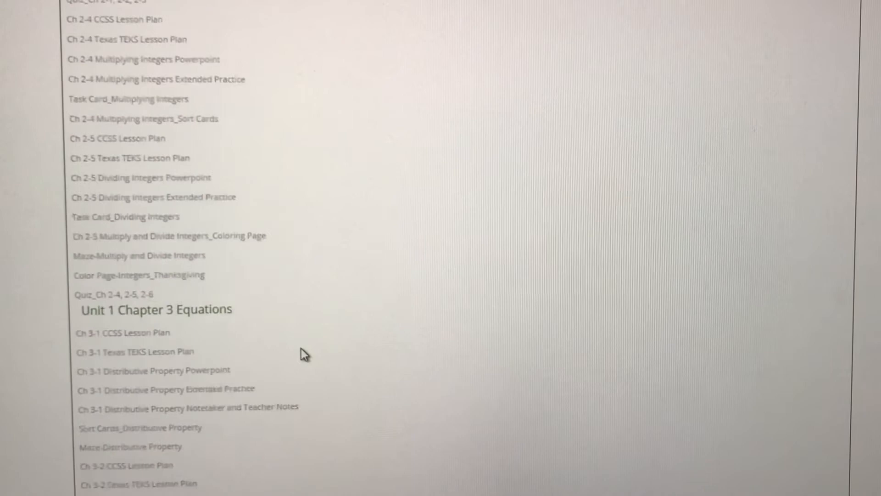
{"action": "scroll", "scroll_direction": "down", "scroll_amount": 3}
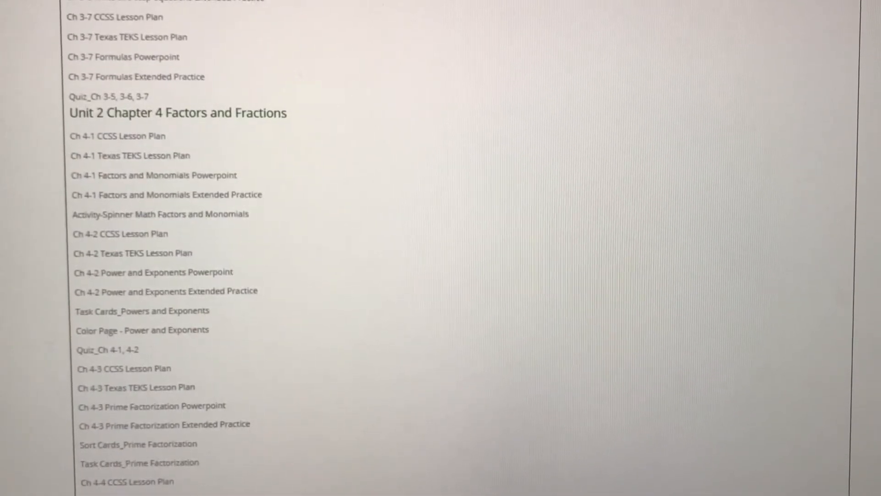
{"action": "scroll", "scroll_direction": "down", "scroll_amount": 3}
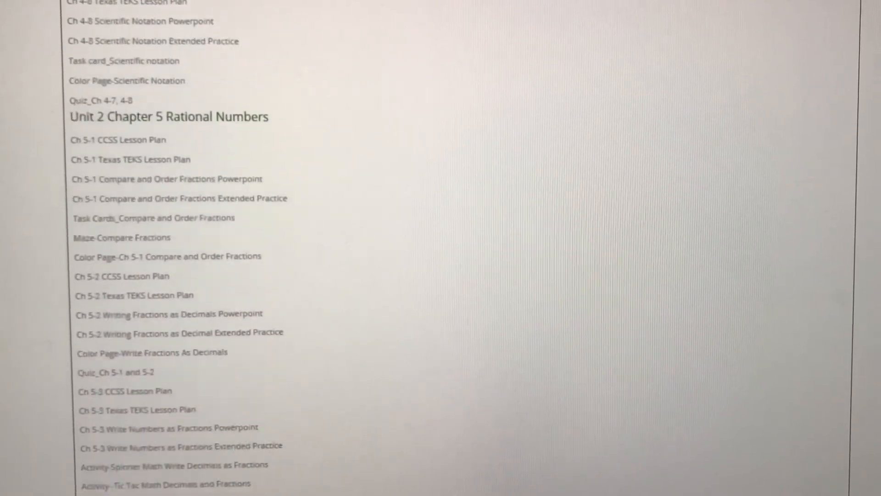
{"action": "scroll", "scroll_direction": "down", "scroll_amount": 3}
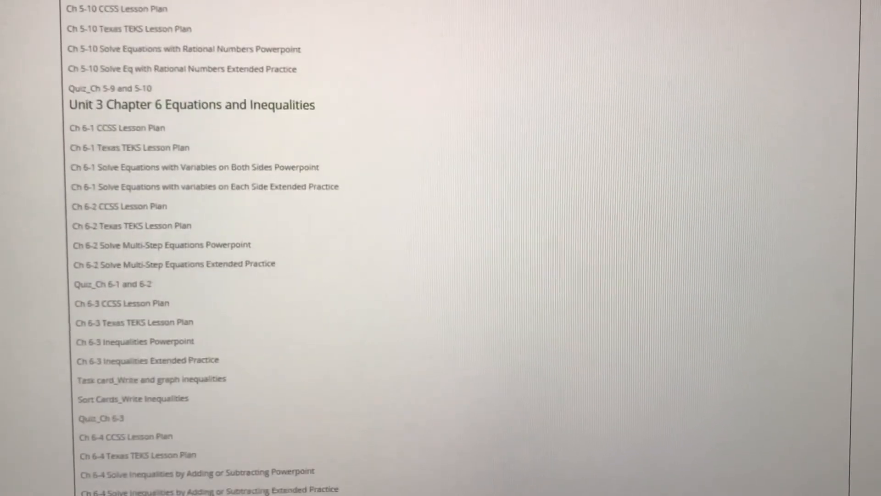
{"action": "scroll", "scroll_direction": "down", "scroll_amount": 3}
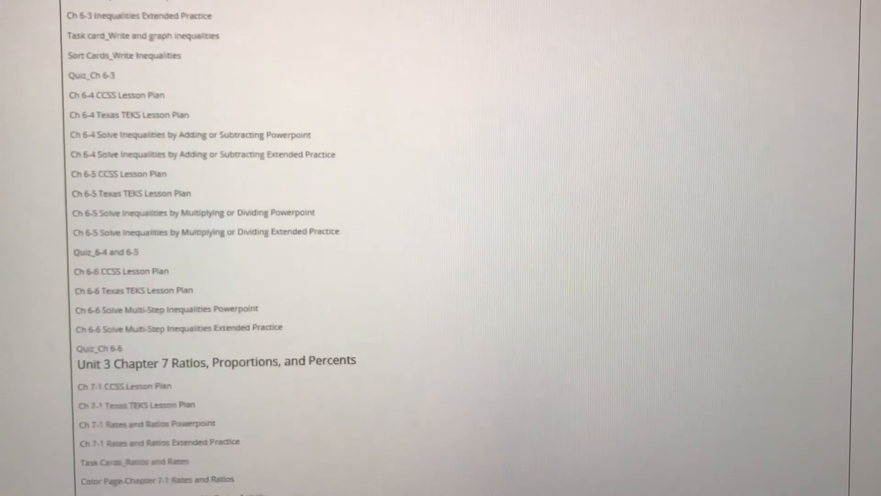
{"action": "scroll", "scroll_direction": "down", "scroll_amount": 3}
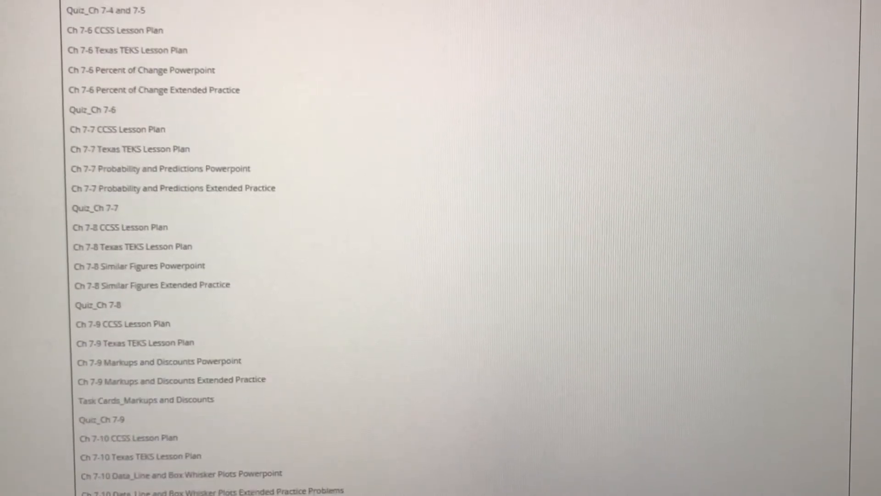
{"action": "scroll", "scroll_direction": "down", "scroll_amount": 3}
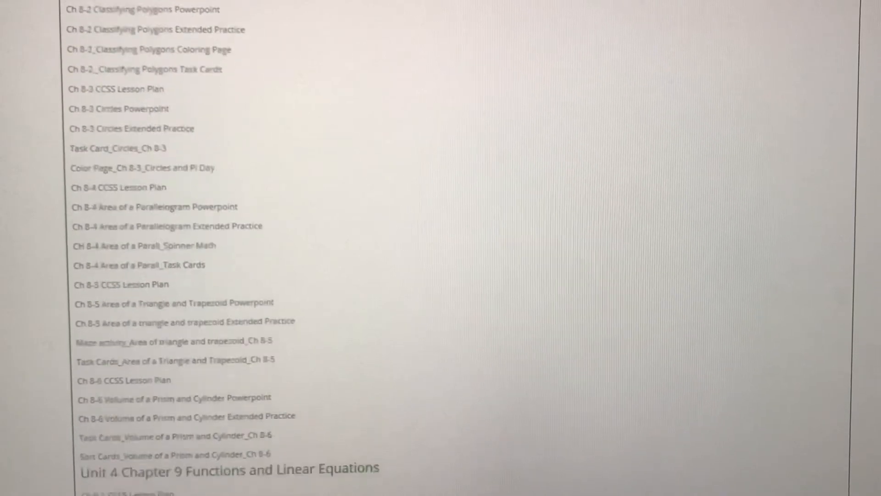
{"action": "scroll", "scroll_direction": "down", "scroll_amount": 3}
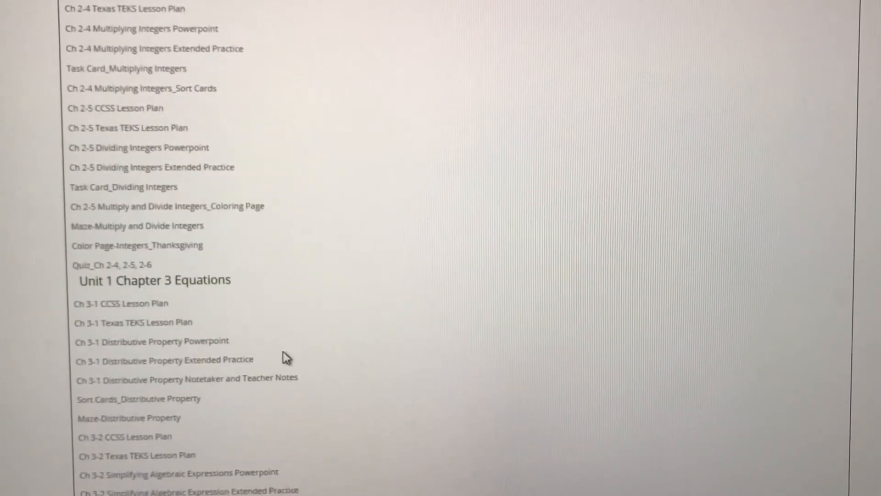
- Scroll back to bring the Unit 1 Chapter 2 Integer lessons into view
{"action": "scroll", "scroll_direction": "up", "scroll_amount": 3}
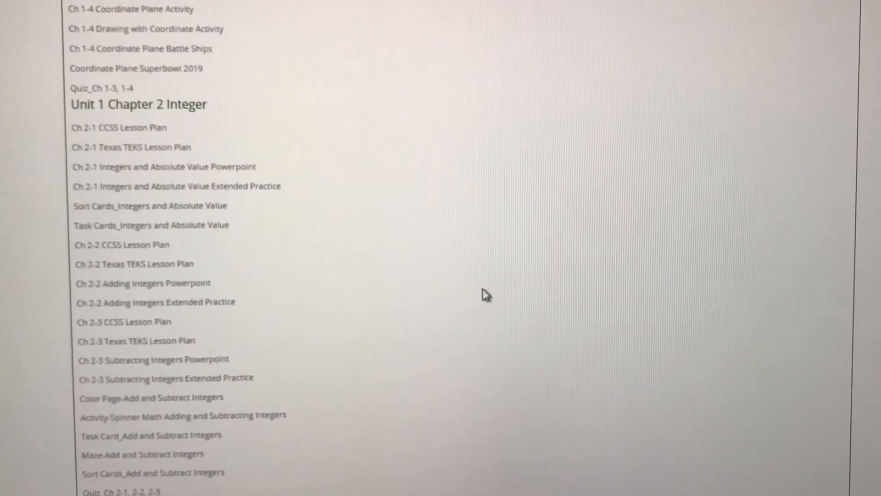
{"action": "scroll", "scroll_direction": "down", "scroll_amount": 3}
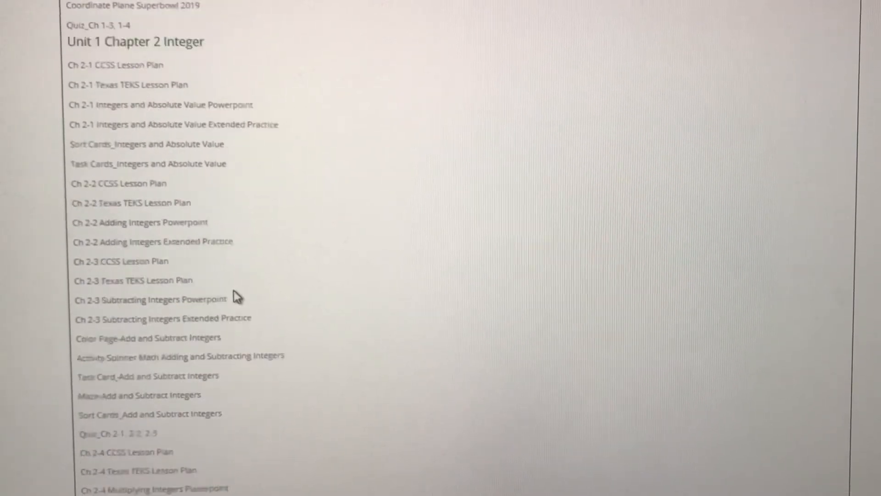
{"action": "scroll", "scroll_direction": "down", "scroll_amount": 3}
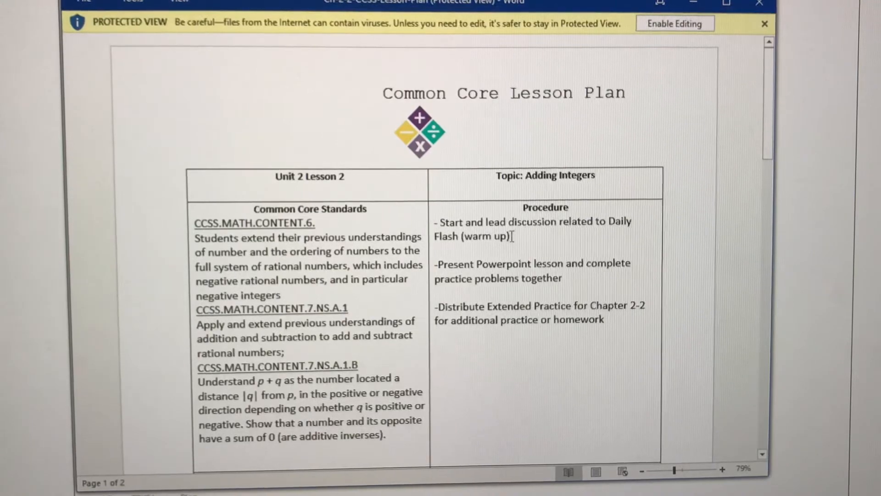
{"action": "mouse_move", "coordinate": [362, 261]}
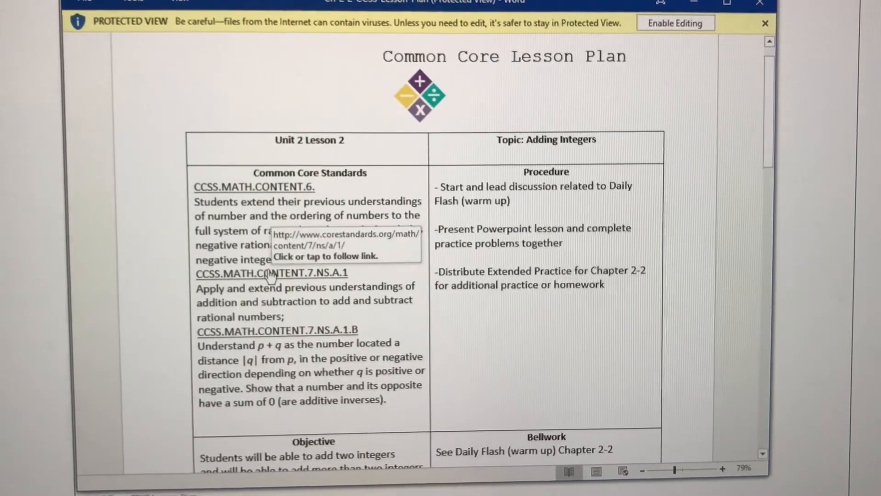
{"action": "mouse_move", "coordinate": [580, 223]}
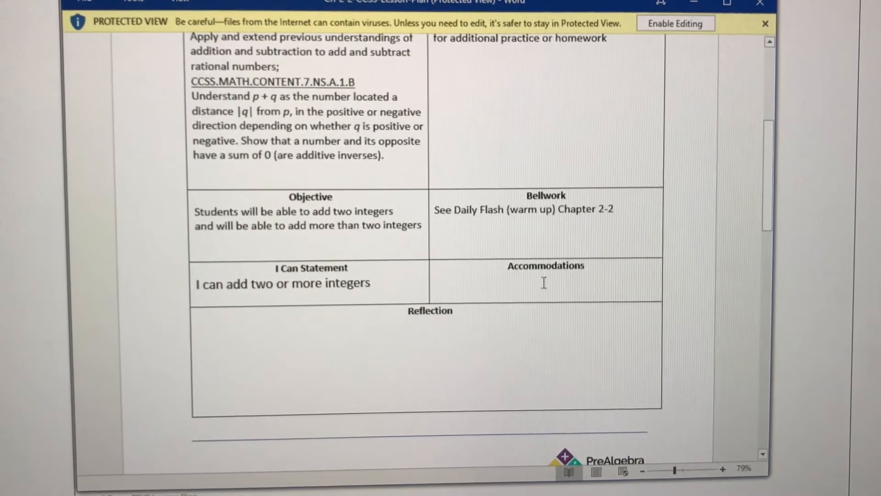
- Read the rest of the Chapter 2-2 CCSS plan, close it, and scroll the Texas TEKS plan
{"action": "scroll", "scroll_direction": "down", "scroll_amount": 3}
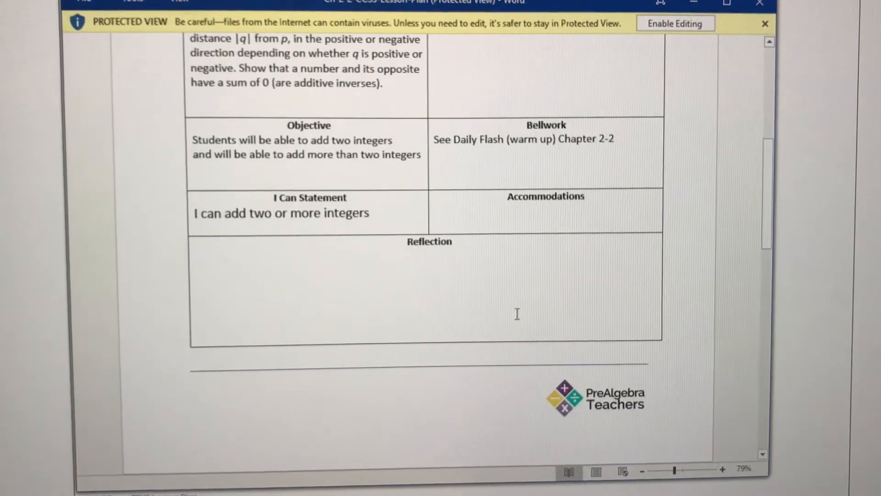
{"action": "scroll", "scroll_direction": "down", "scroll_amount": 3}
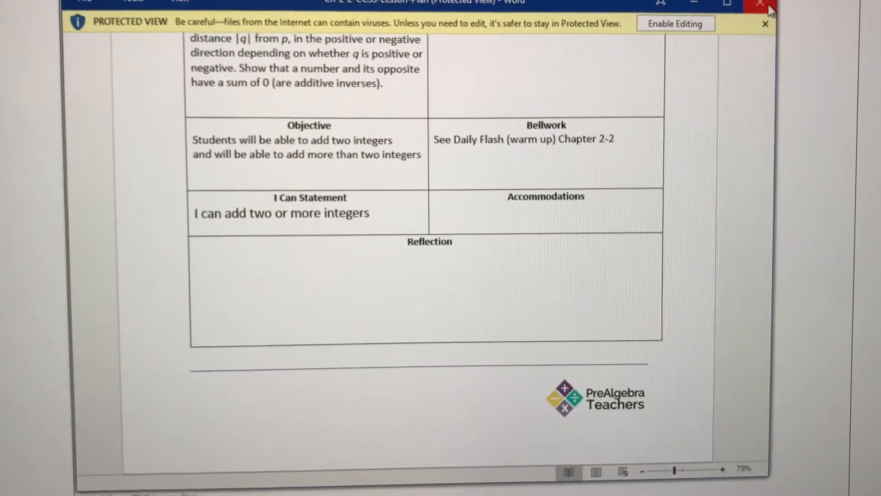
{"action": "left_click", "coordinate": [760, 4]}
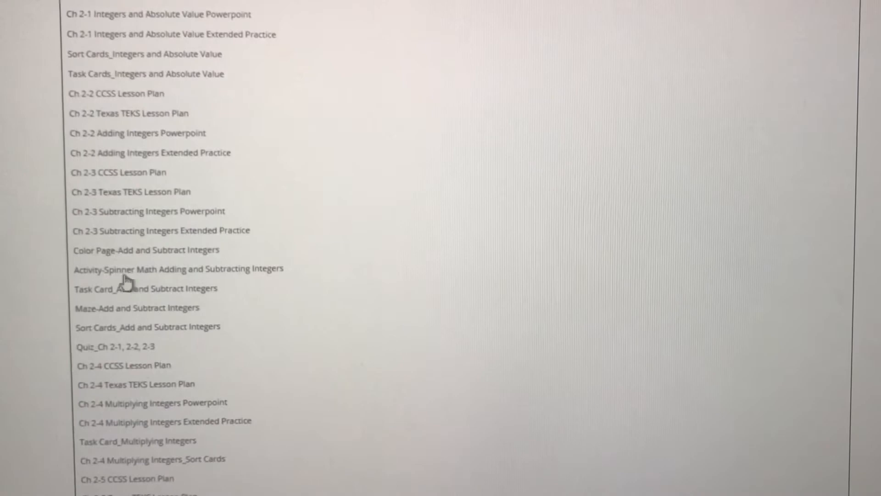
{"action": "mouse_move", "coordinate": [142, 4]}
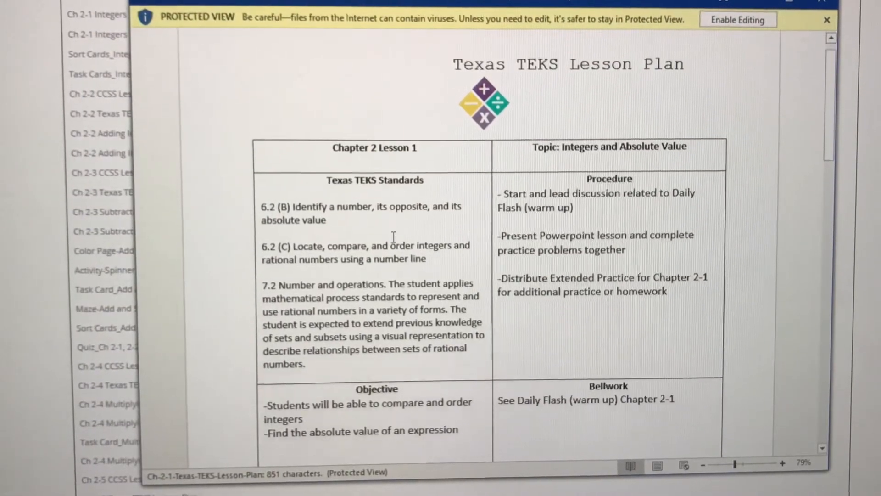
{"action": "scroll", "scroll_direction": "down", "scroll_amount": 3}
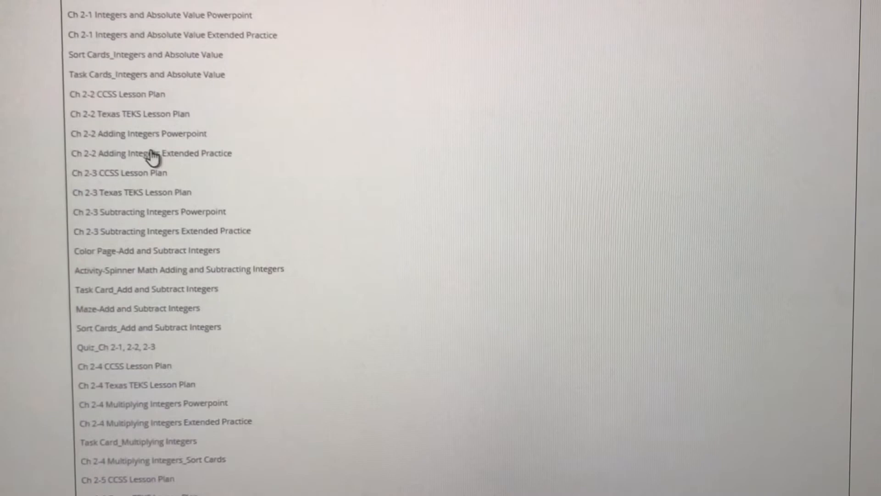
{"action": "mouse_move", "coordinate": [134, 137]}
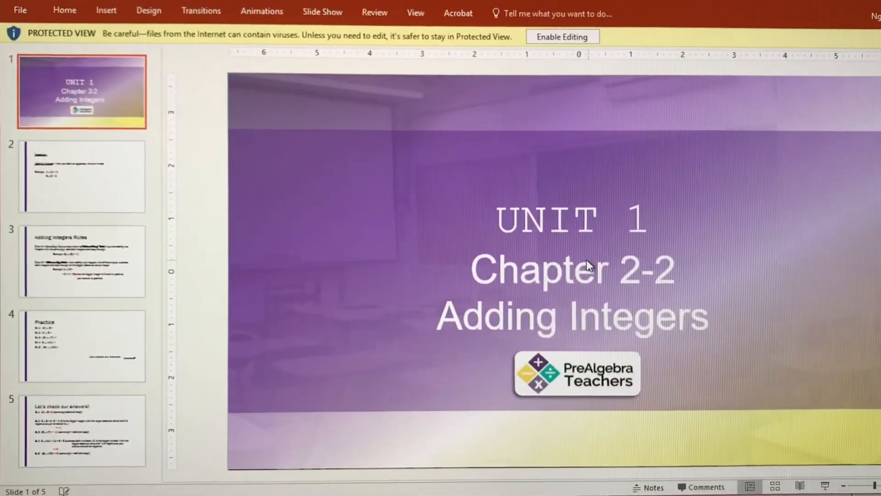
- View the additive-inverse vocabulary and Adding Integers Rules slides, then the Extended Practice link
{"action": "left_click", "coordinate": [82, 175]}
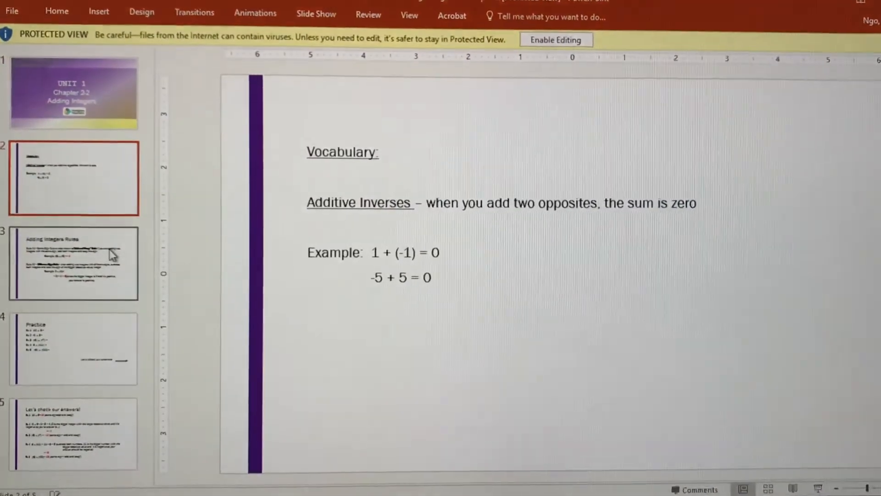
{"action": "left_click", "coordinate": [69, 266]}
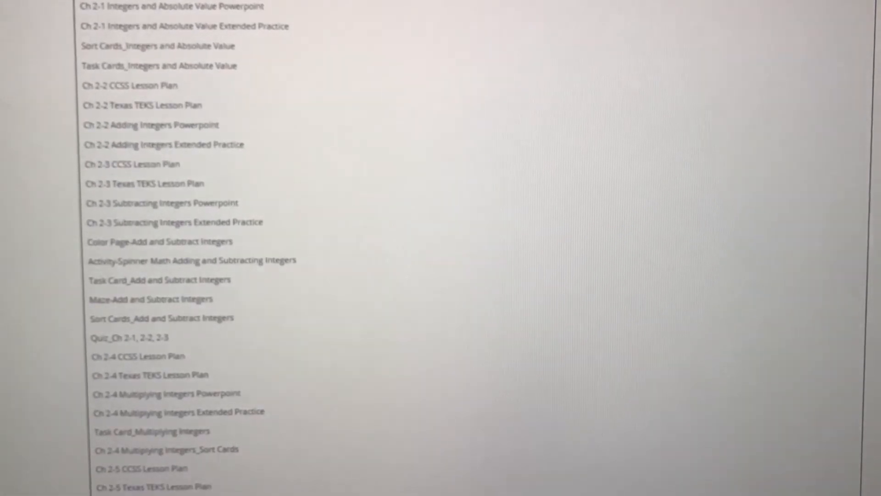
{"action": "left_click", "coordinate": [160, 145]}
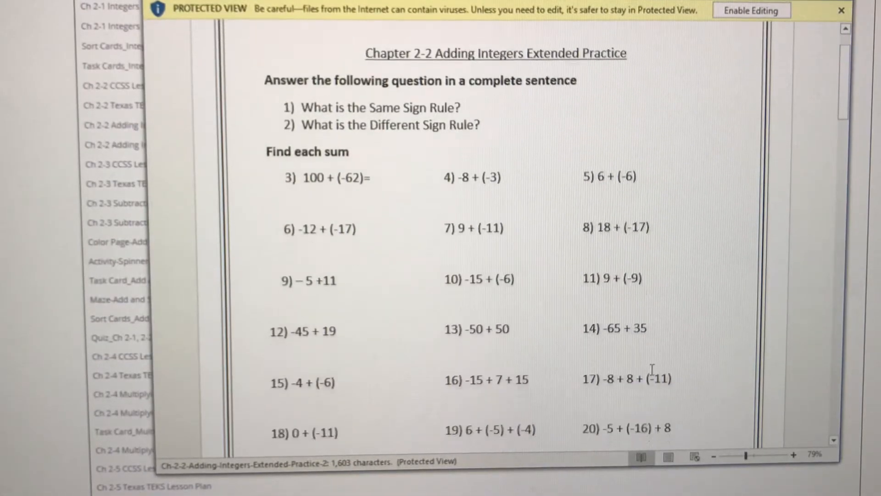
- Scroll through the Extended Practice answer key, coloring page, spinner and maze worksheets
{"action": "scroll", "scroll_direction": "down", "scroll_amount": 3}
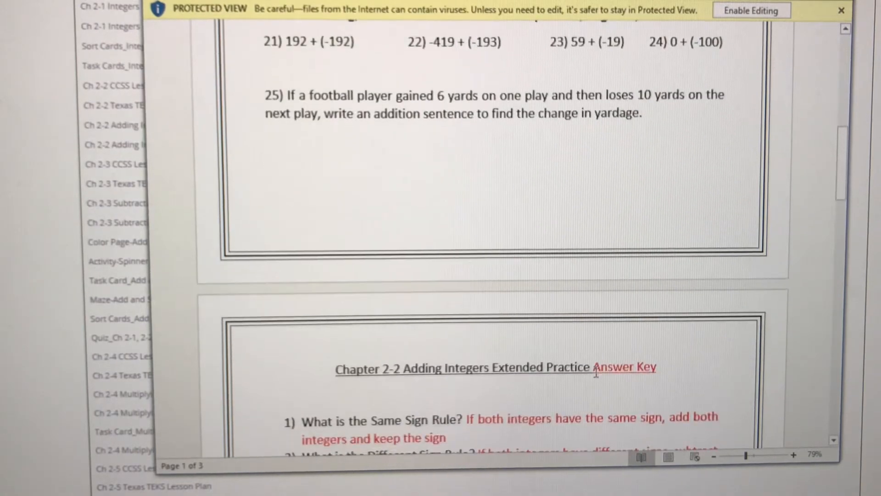
{"action": "scroll", "scroll_direction": "down", "scroll_amount": 3}
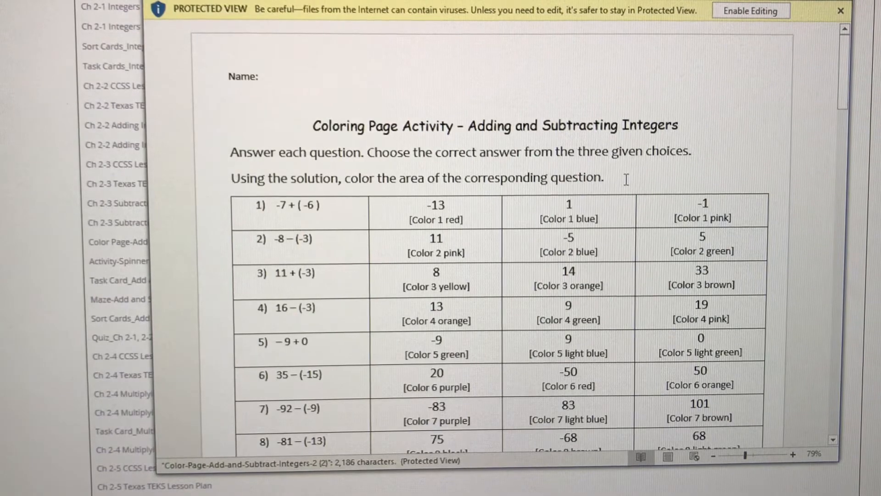
{"action": "scroll", "scroll_direction": "down", "scroll_amount": 3}
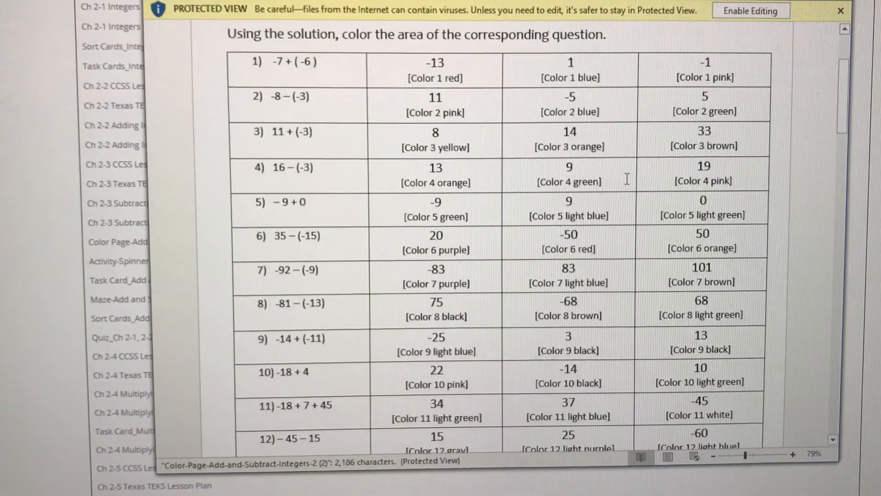
{"action": "scroll", "scroll_direction": "down", "scroll_amount": 3}
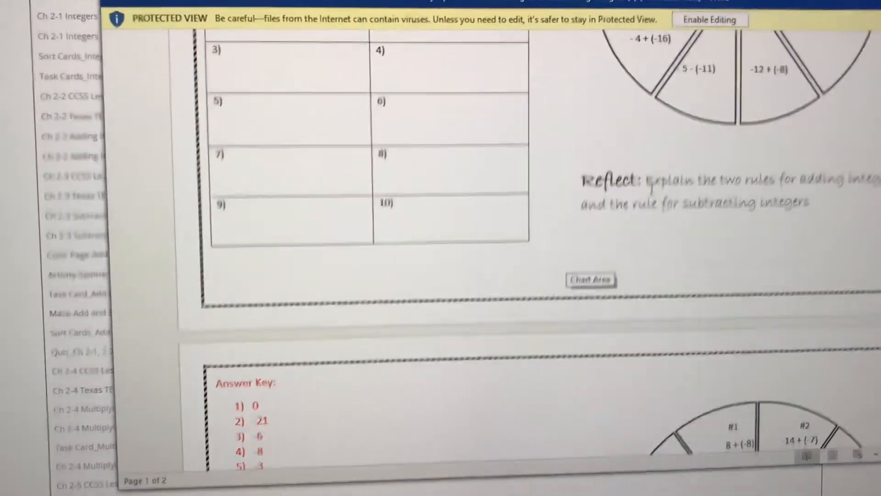
{"action": "scroll", "scroll_direction": "down", "scroll_amount": 3}
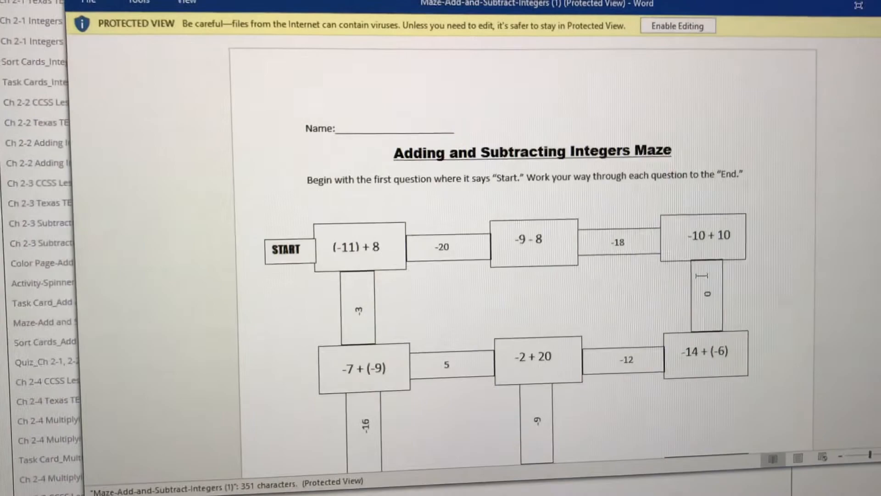
{"action": "scroll", "scroll_direction": "down", "scroll_amount": 3}
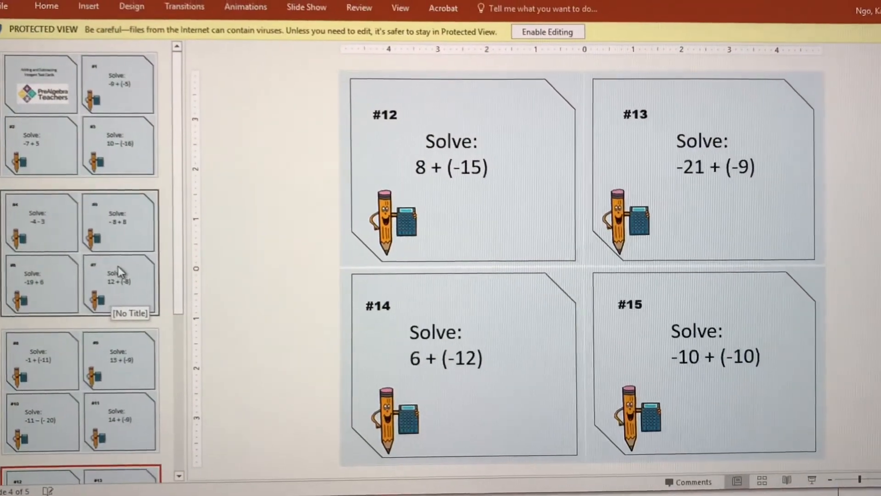
- View the task cards' Answer Key slide, then open the Sort Cards_Add and Subtract Integers document
{"action": "scroll", "scroll_direction": "down", "scroll_amount": 3}
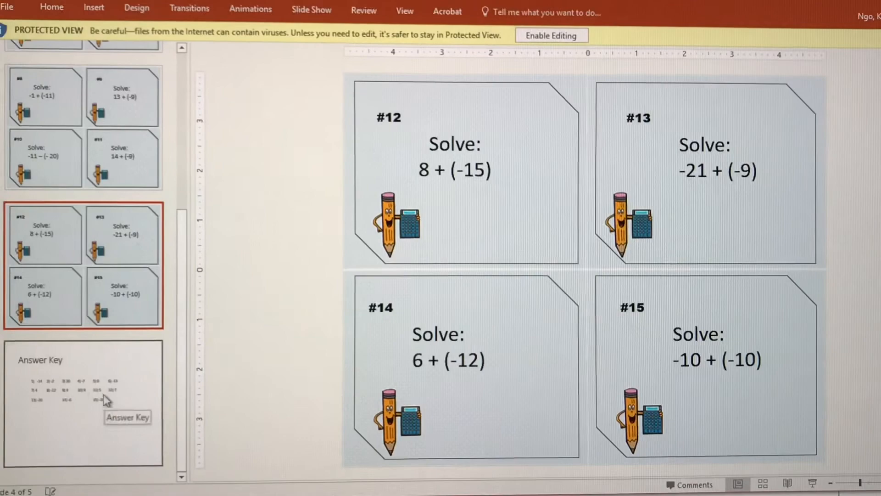
{"action": "left_click", "coordinate": [83, 410]}
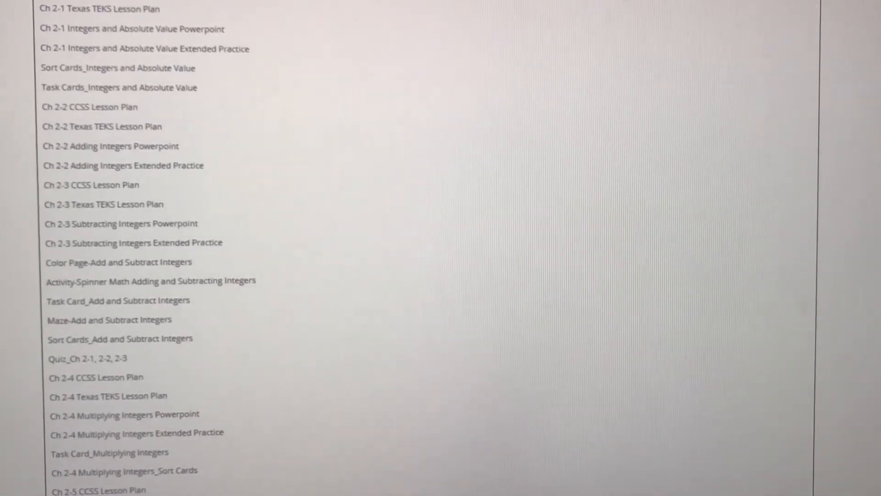
{"action": "double_click", "coordinate": [118, 338]}
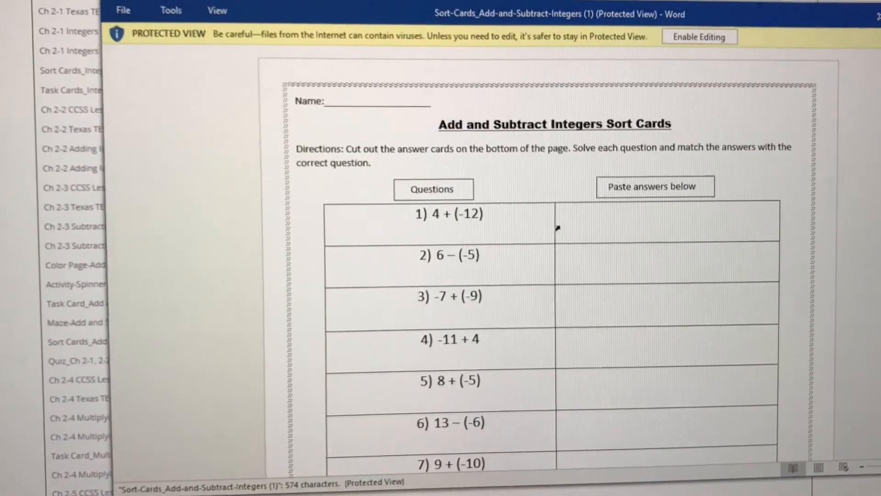
- Scroll through the Add and Subtract Integers Sort Cards worksheet in Word
{"action": "scroll", "scroll_direction": "down", "scroll_amount": 3}
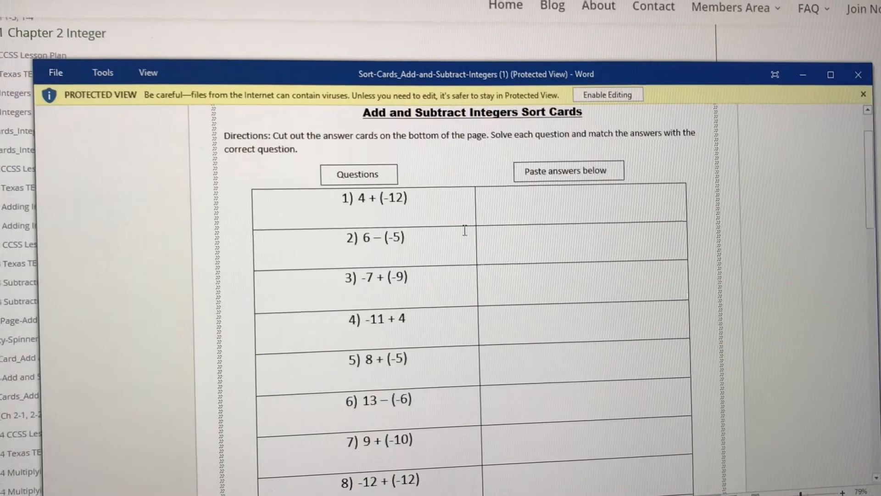
{"action": "scroll", "scroll_direction": "down", "scroll_amount": 3}
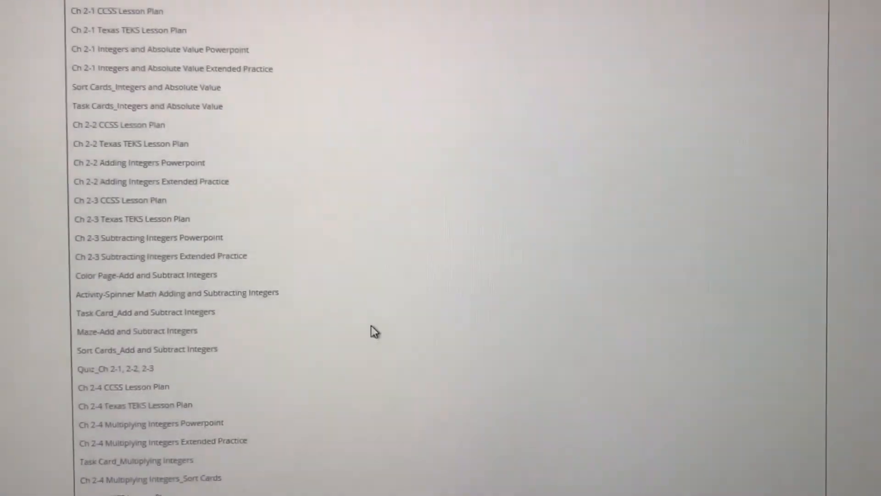
- Scroll the forum page past 8th Grade Lesson Plans to Chapter Tests, Classroom Games, Share Your Stuff and Webinar Trainings
{"action": "scroll", "scroll_direction": "down", "scroll_amount": 3}
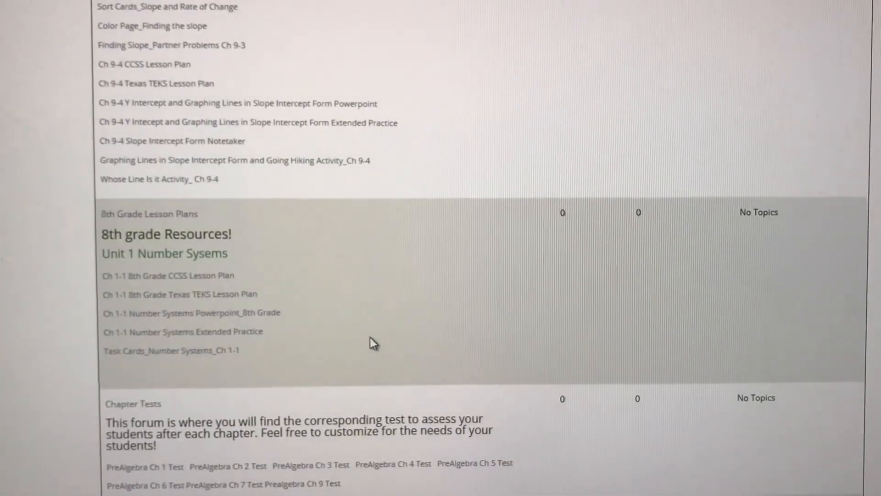
{"action": "scroll", "scroll_direction": "down", "scroll_amount": 3}
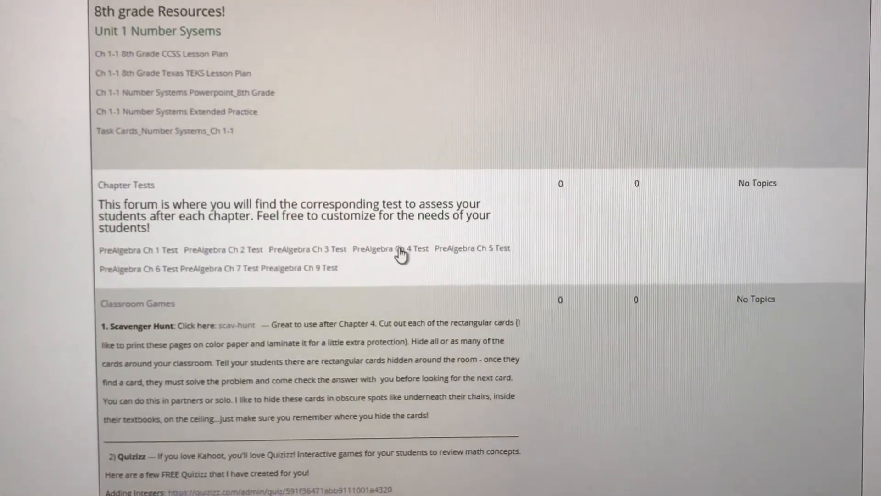
{"action": "scroll", "scroll_direction": "down", "scroll_amount": 3}
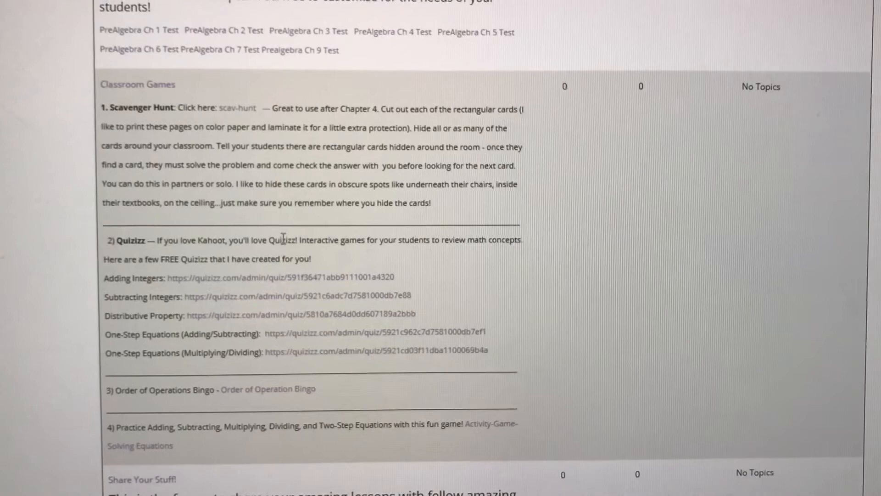
{"action": "scroll", "scroll_direction": "down", "scroll_amount": 3}
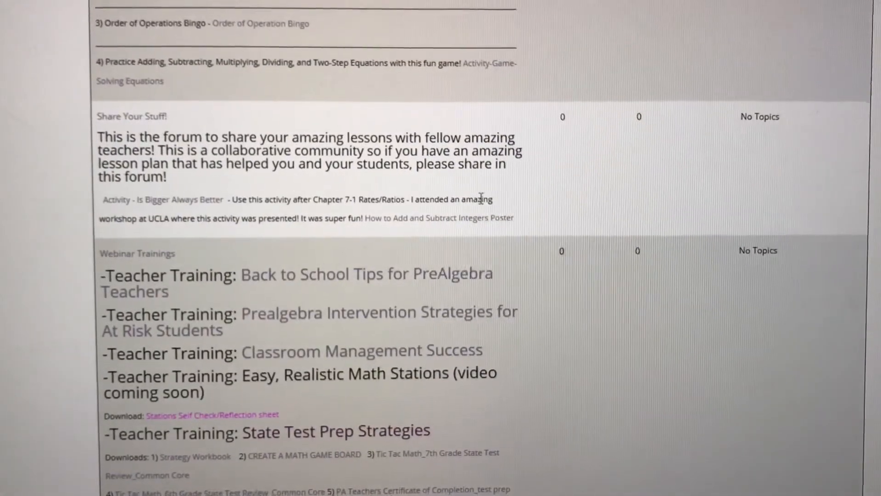
{"action": "scroll", "scroll_direction": "up", "scroll_amount": 3}
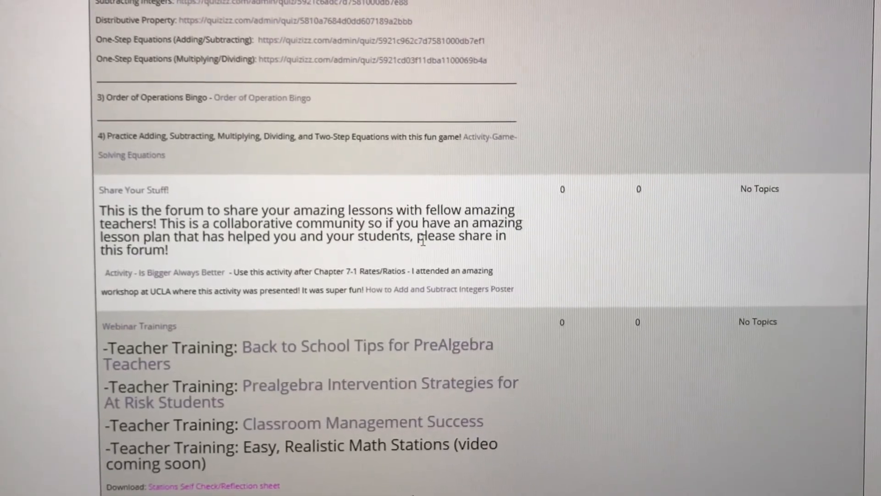
{"action": "scroll", "scroll_direction": "down", "scroll_amount": 3}
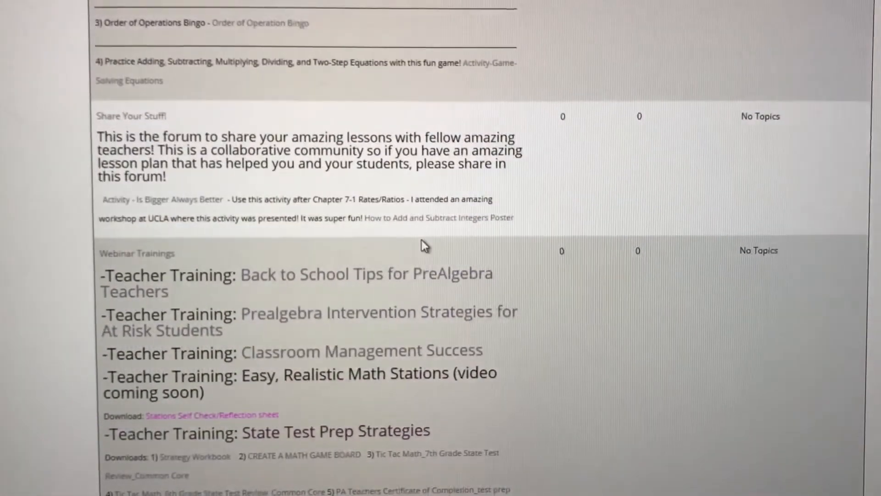